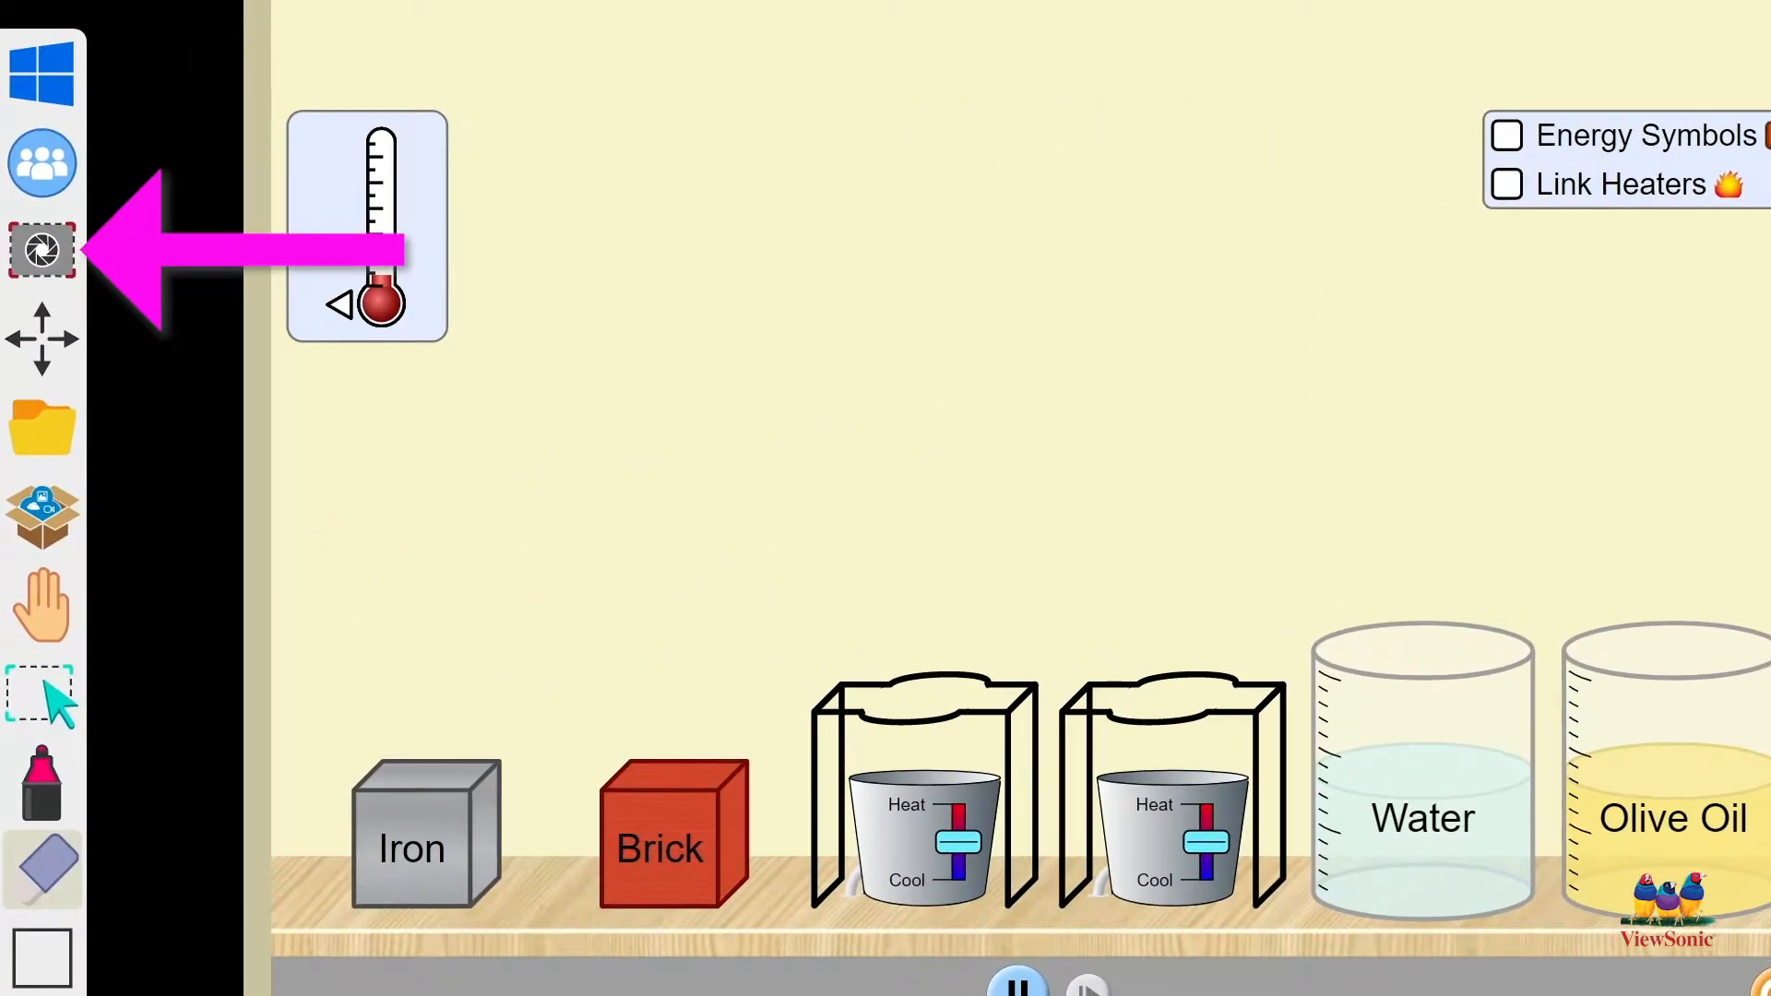
# - Bring up the capture flyout from the left toolbar's camera icon over the heat-energy simulation
pyautogui.click(42, 251)
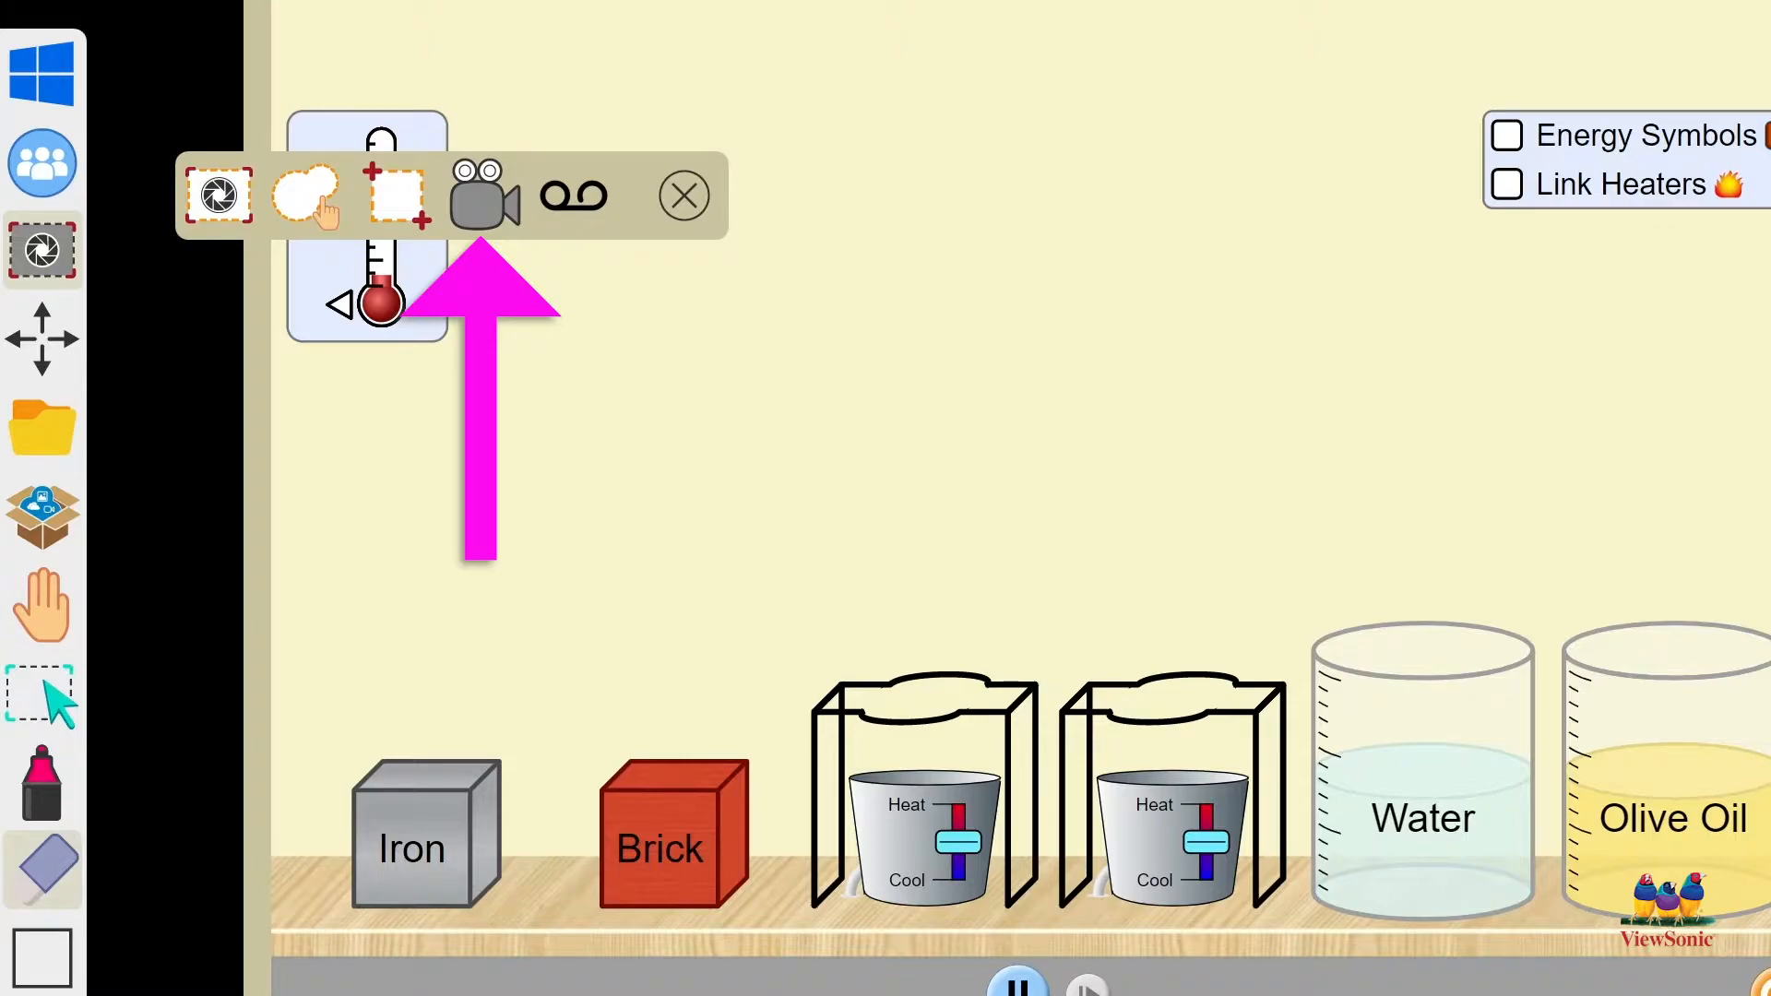
# - Launch the video recorder and frame the region around the physical-versus-chemical-change quiz
pyautogui.click(681, 195)
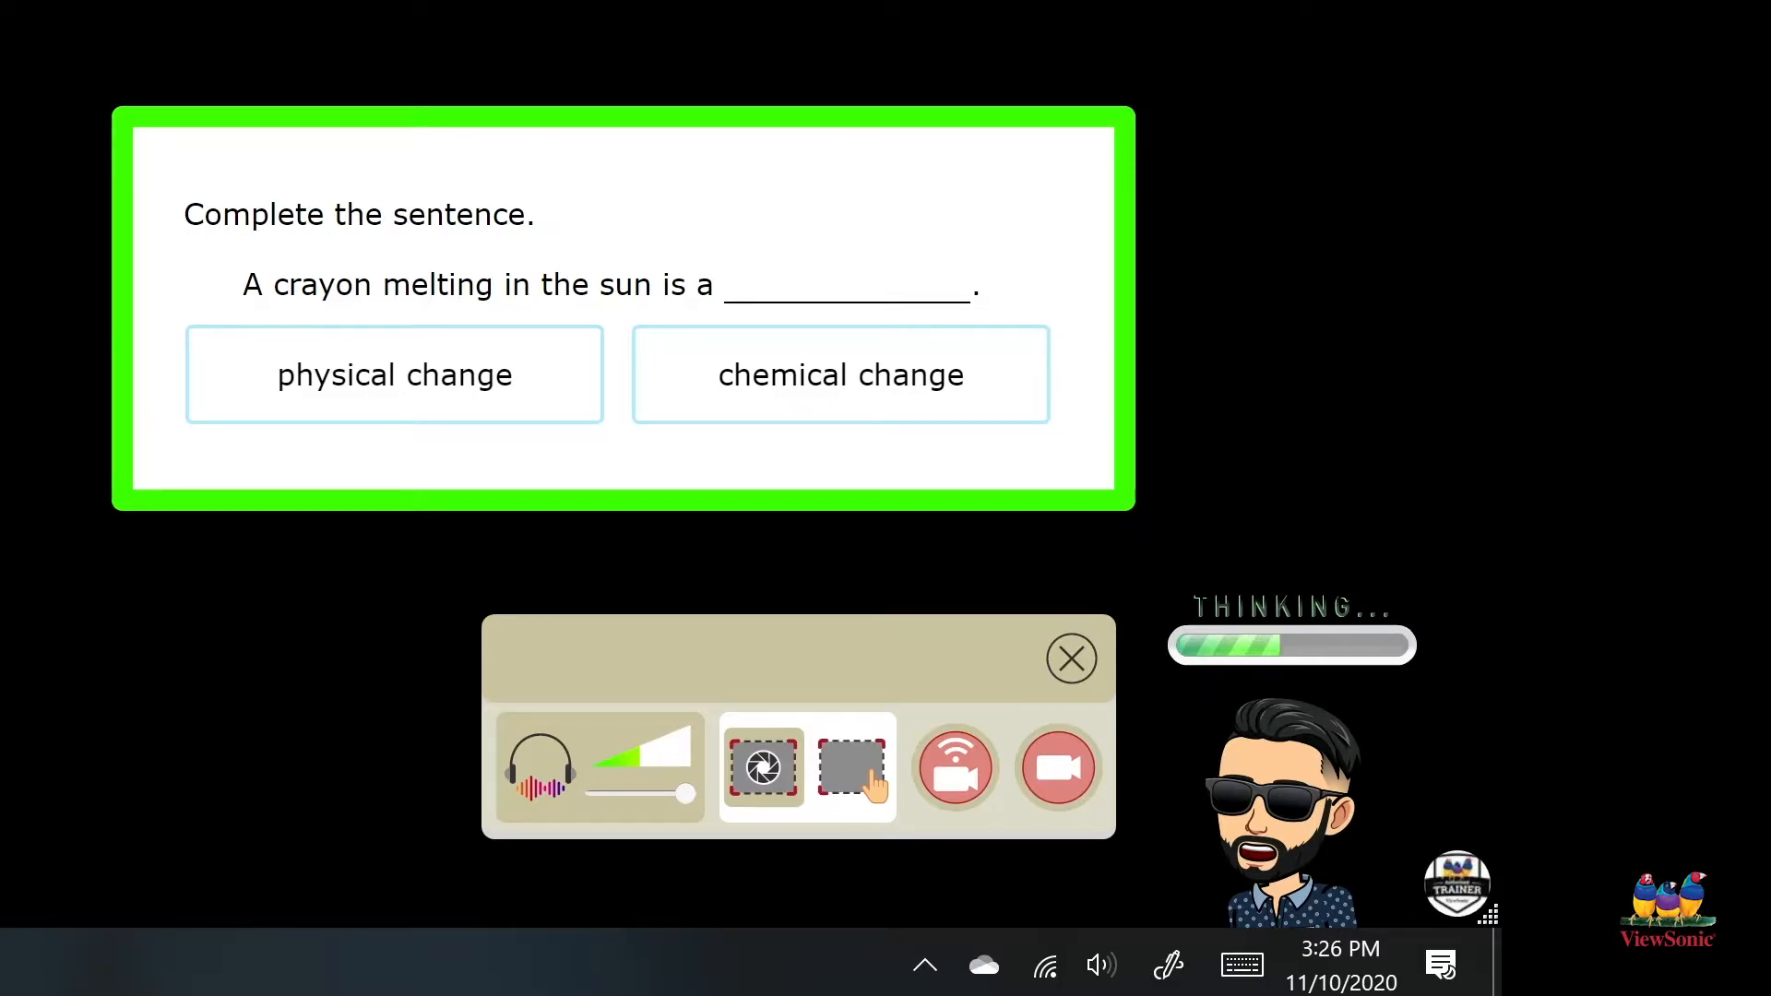
pyautogui.click(850, 765)
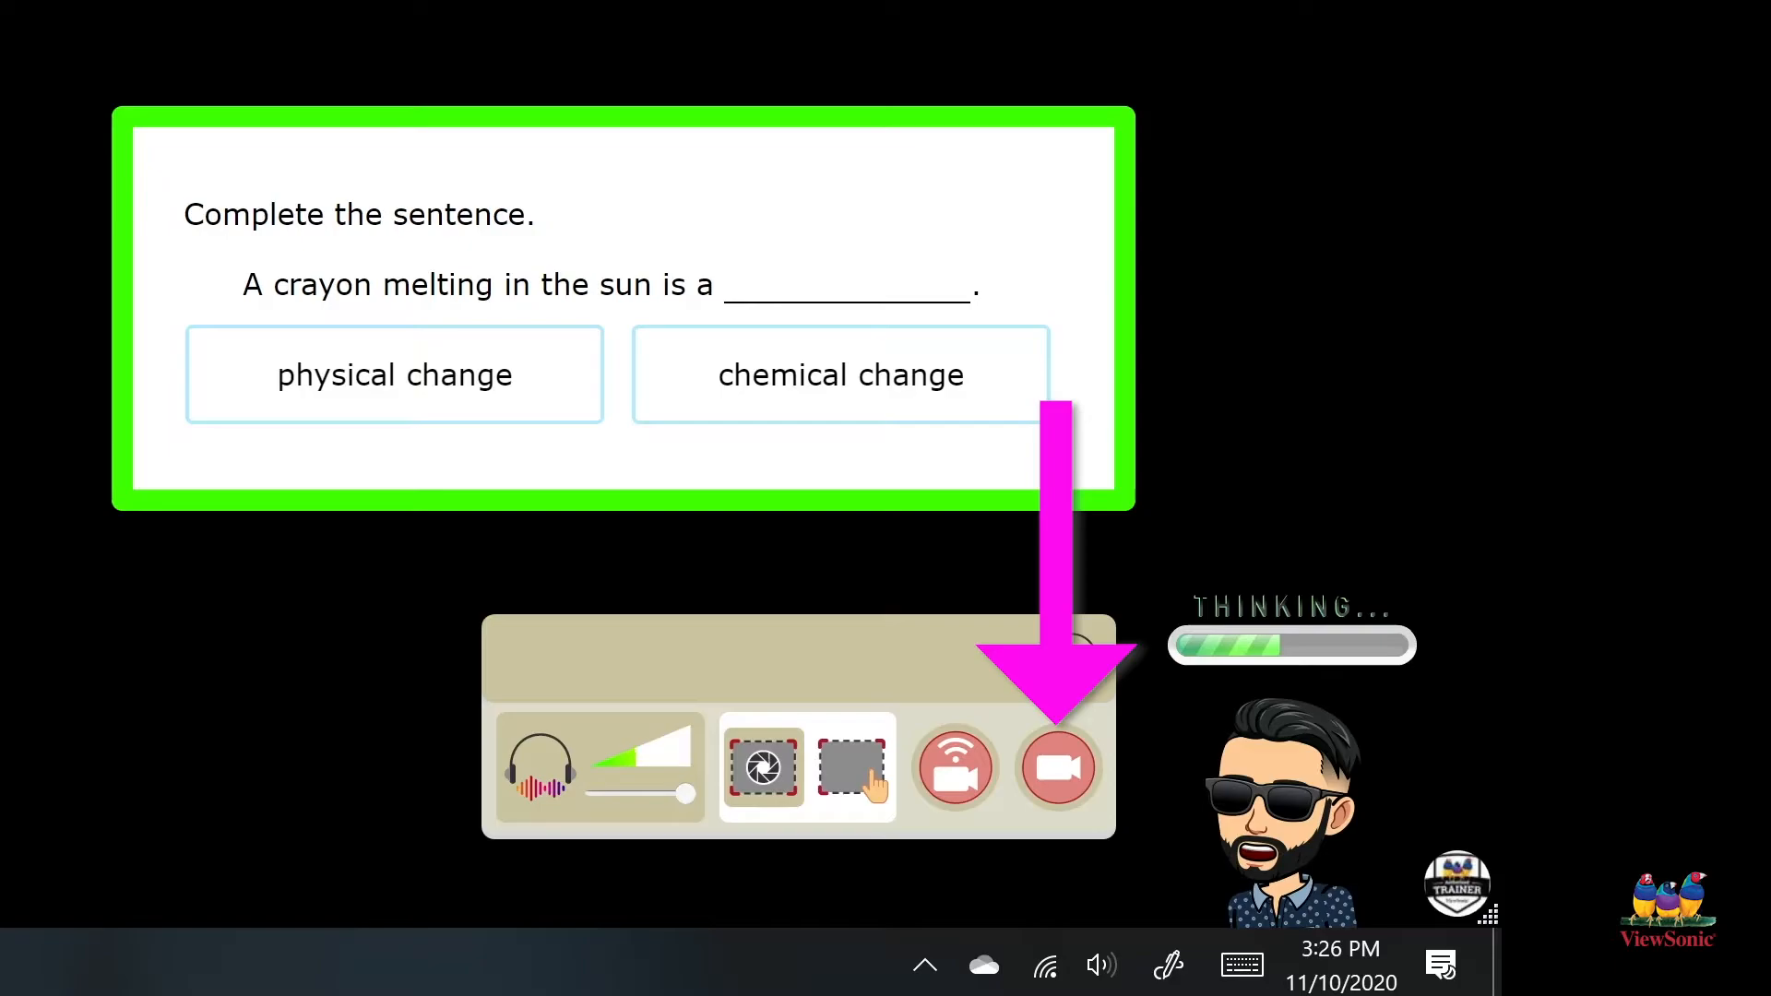
# - Start recording, then annotate the quiz question with a pink 'Discuss' note and arrow
pyautogui.click(1057, 767)
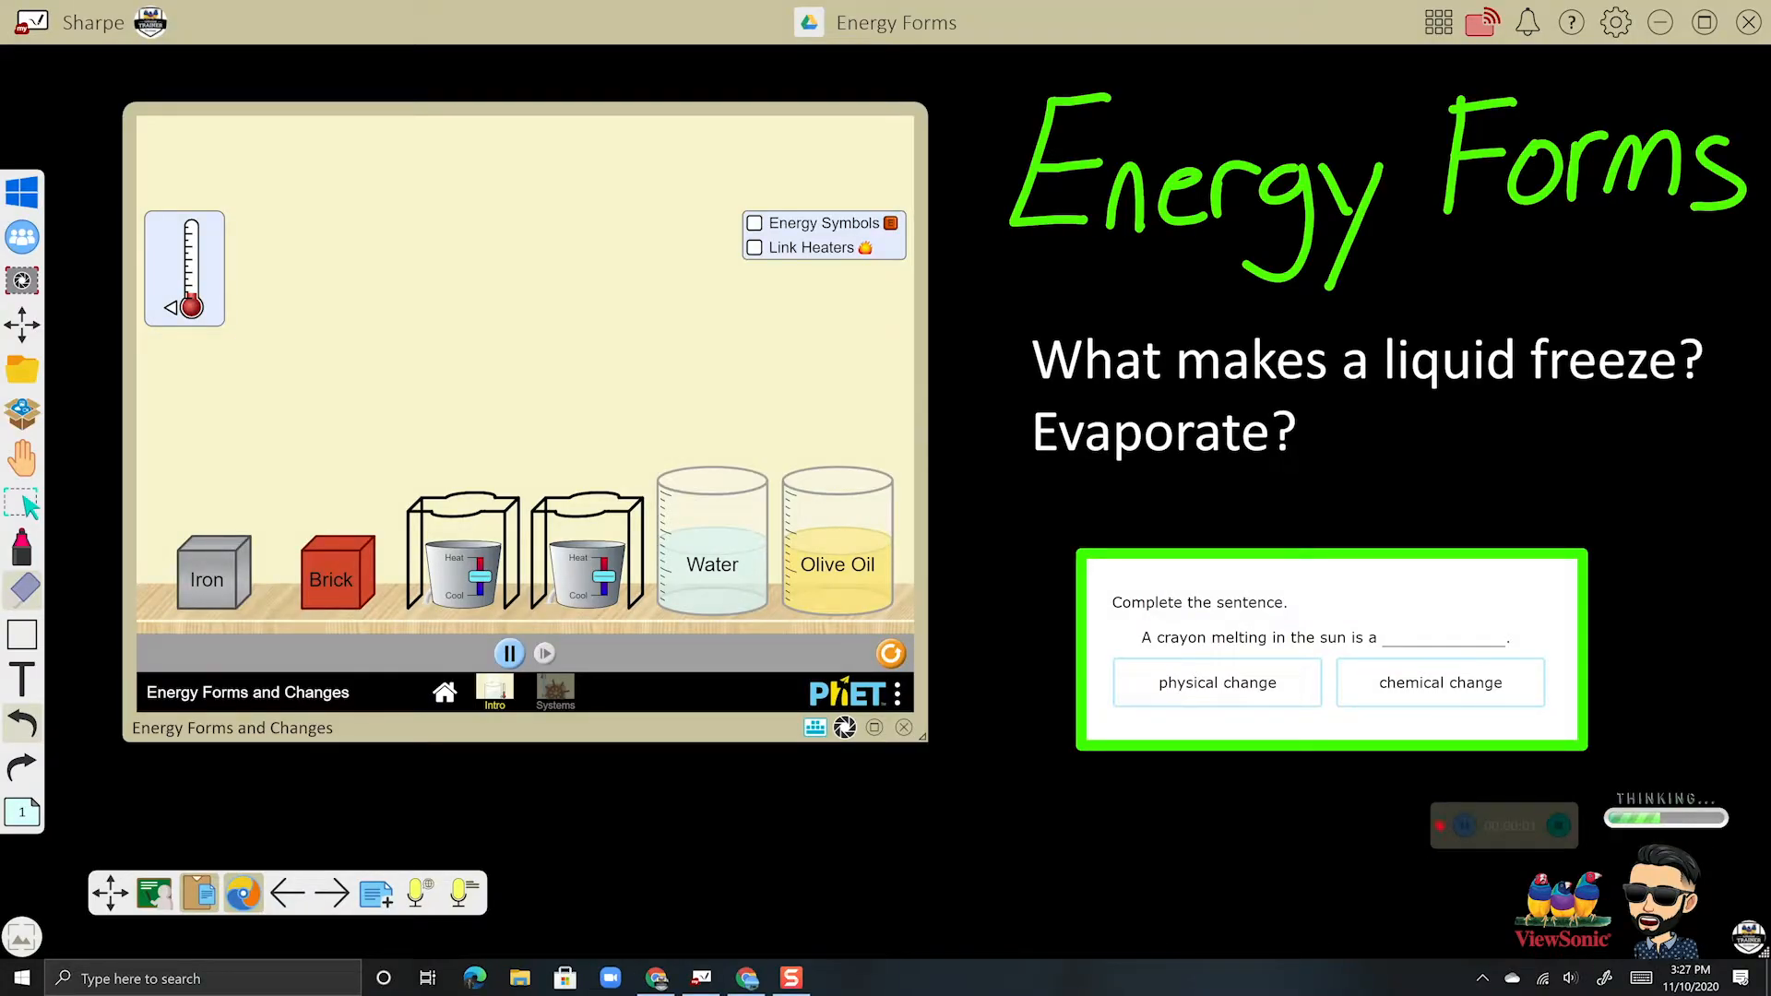
pyautogui.click(22, 546)
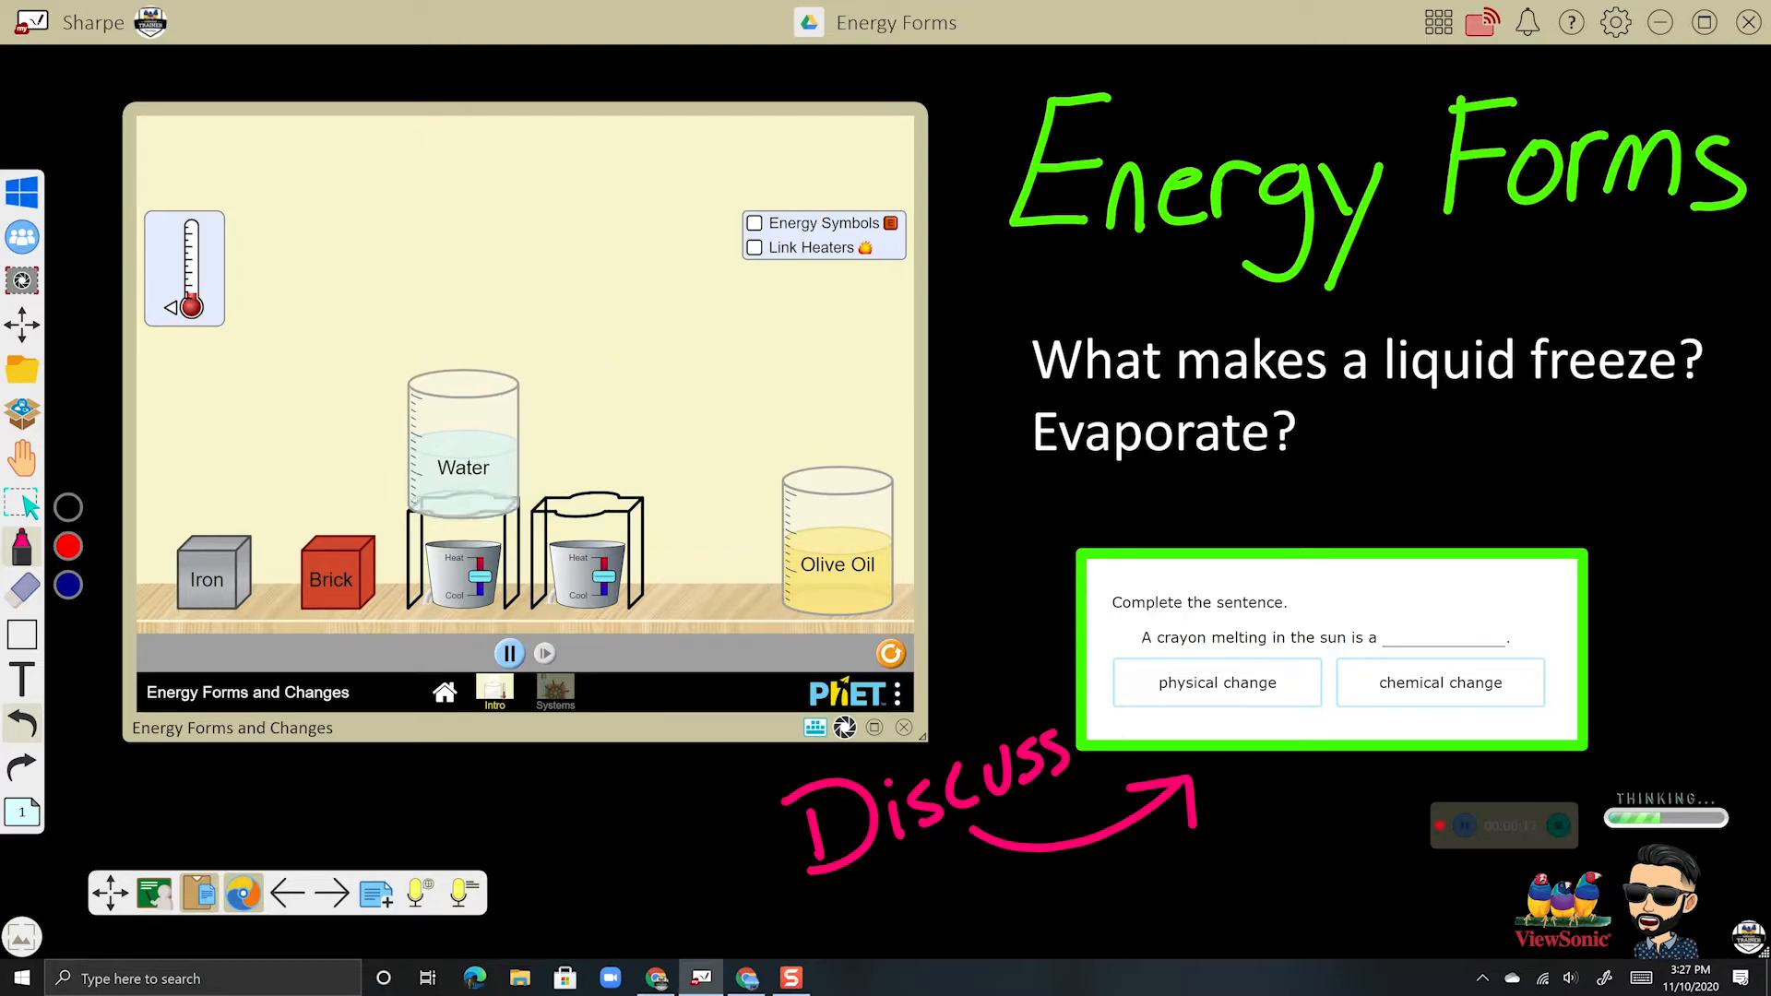
pyautogui.click(753, 223)
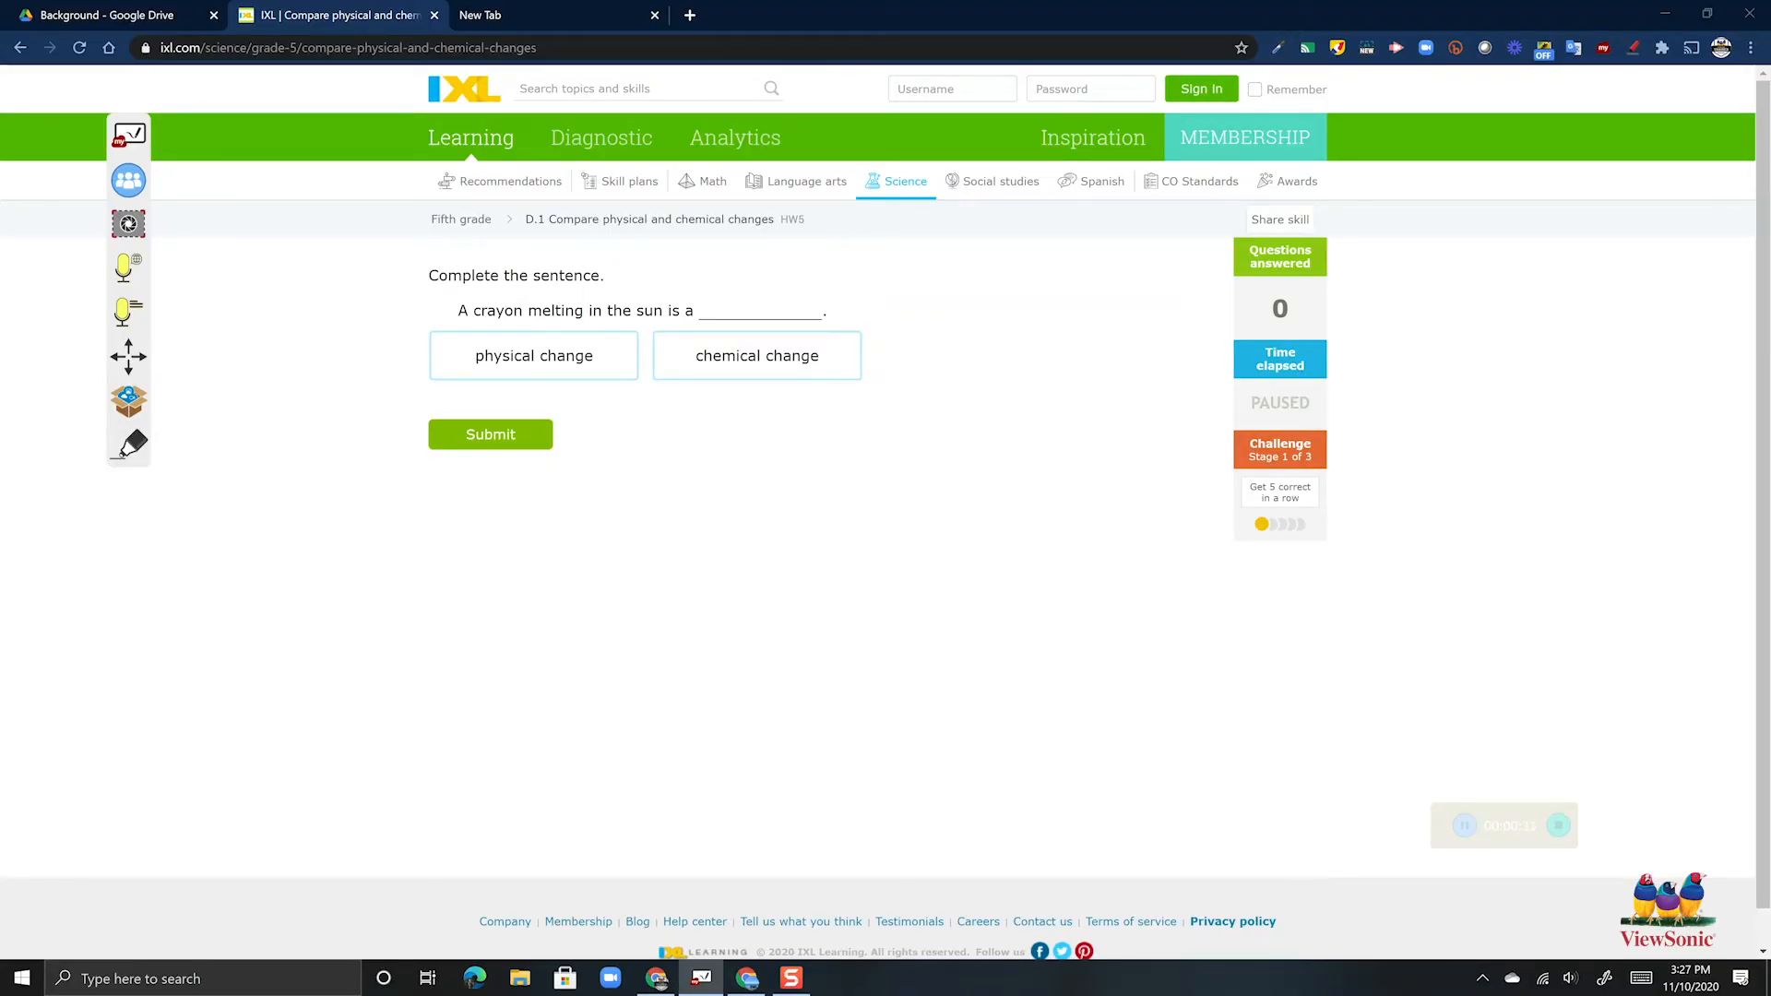
# - Draw a pink '?' beside the IXL question and answer 'physical change' for the melting crayon
pyautogui.click(127, 443)
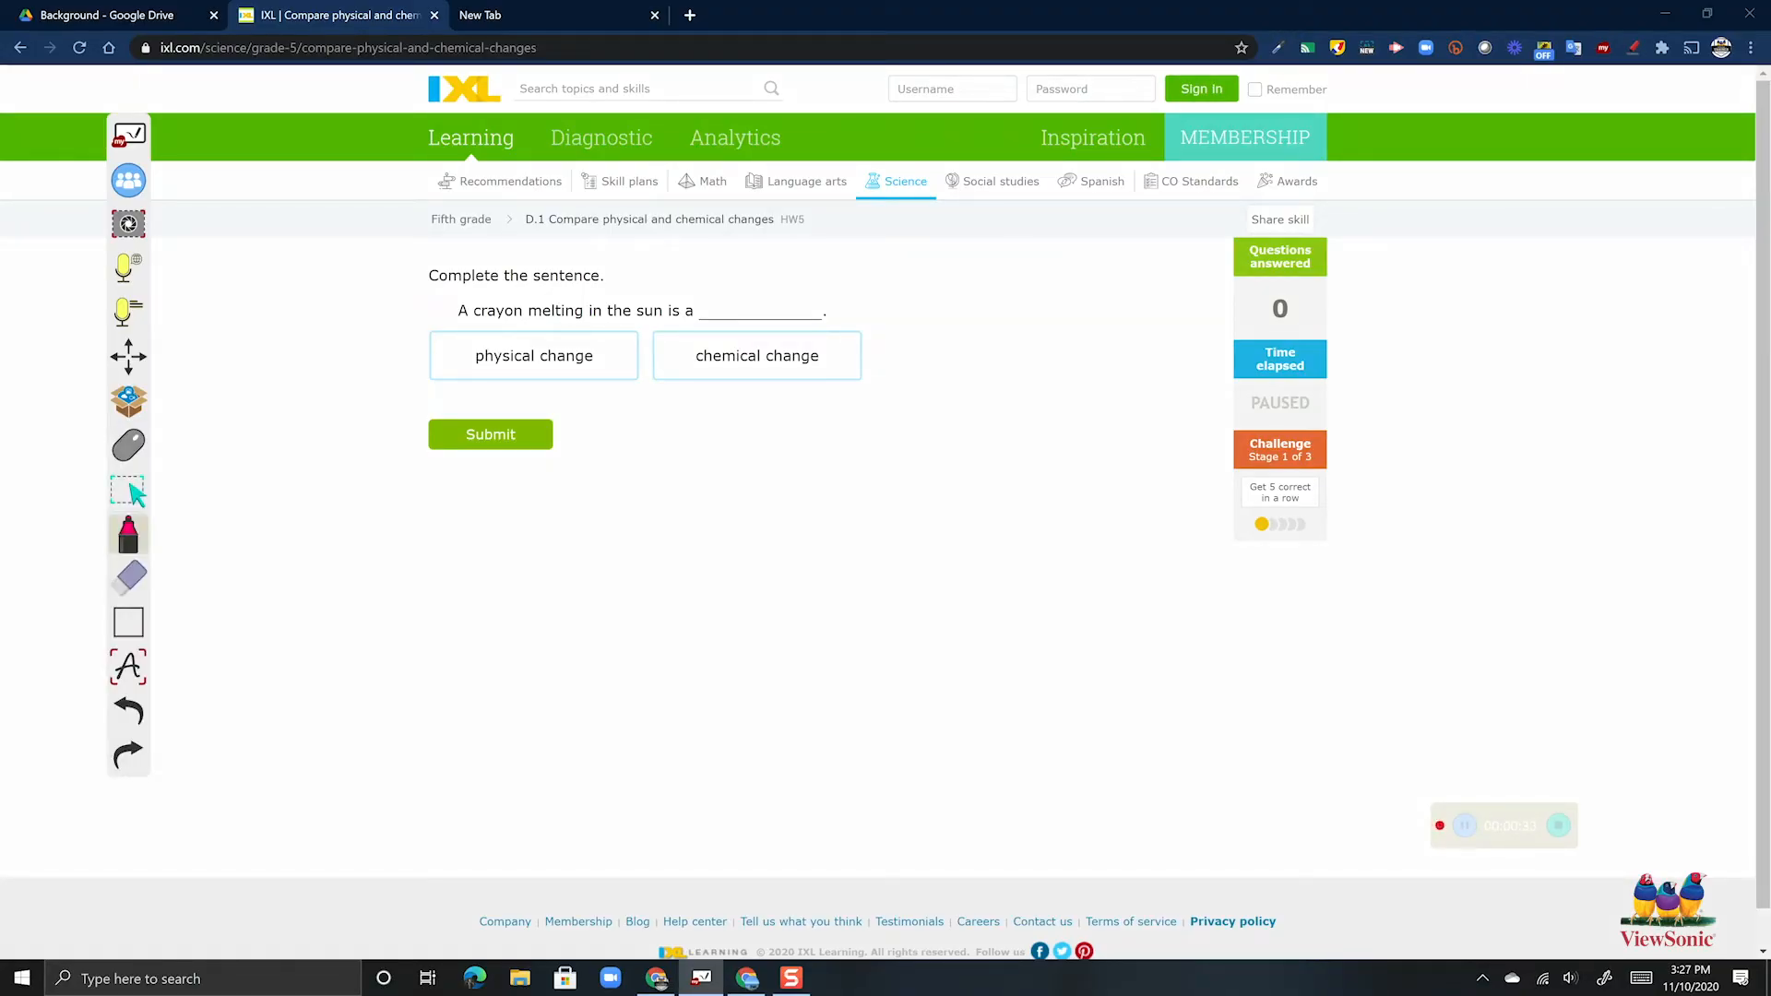
pyautogui.moveTo(395, 251); pyautogui.dragTo(389, 474)
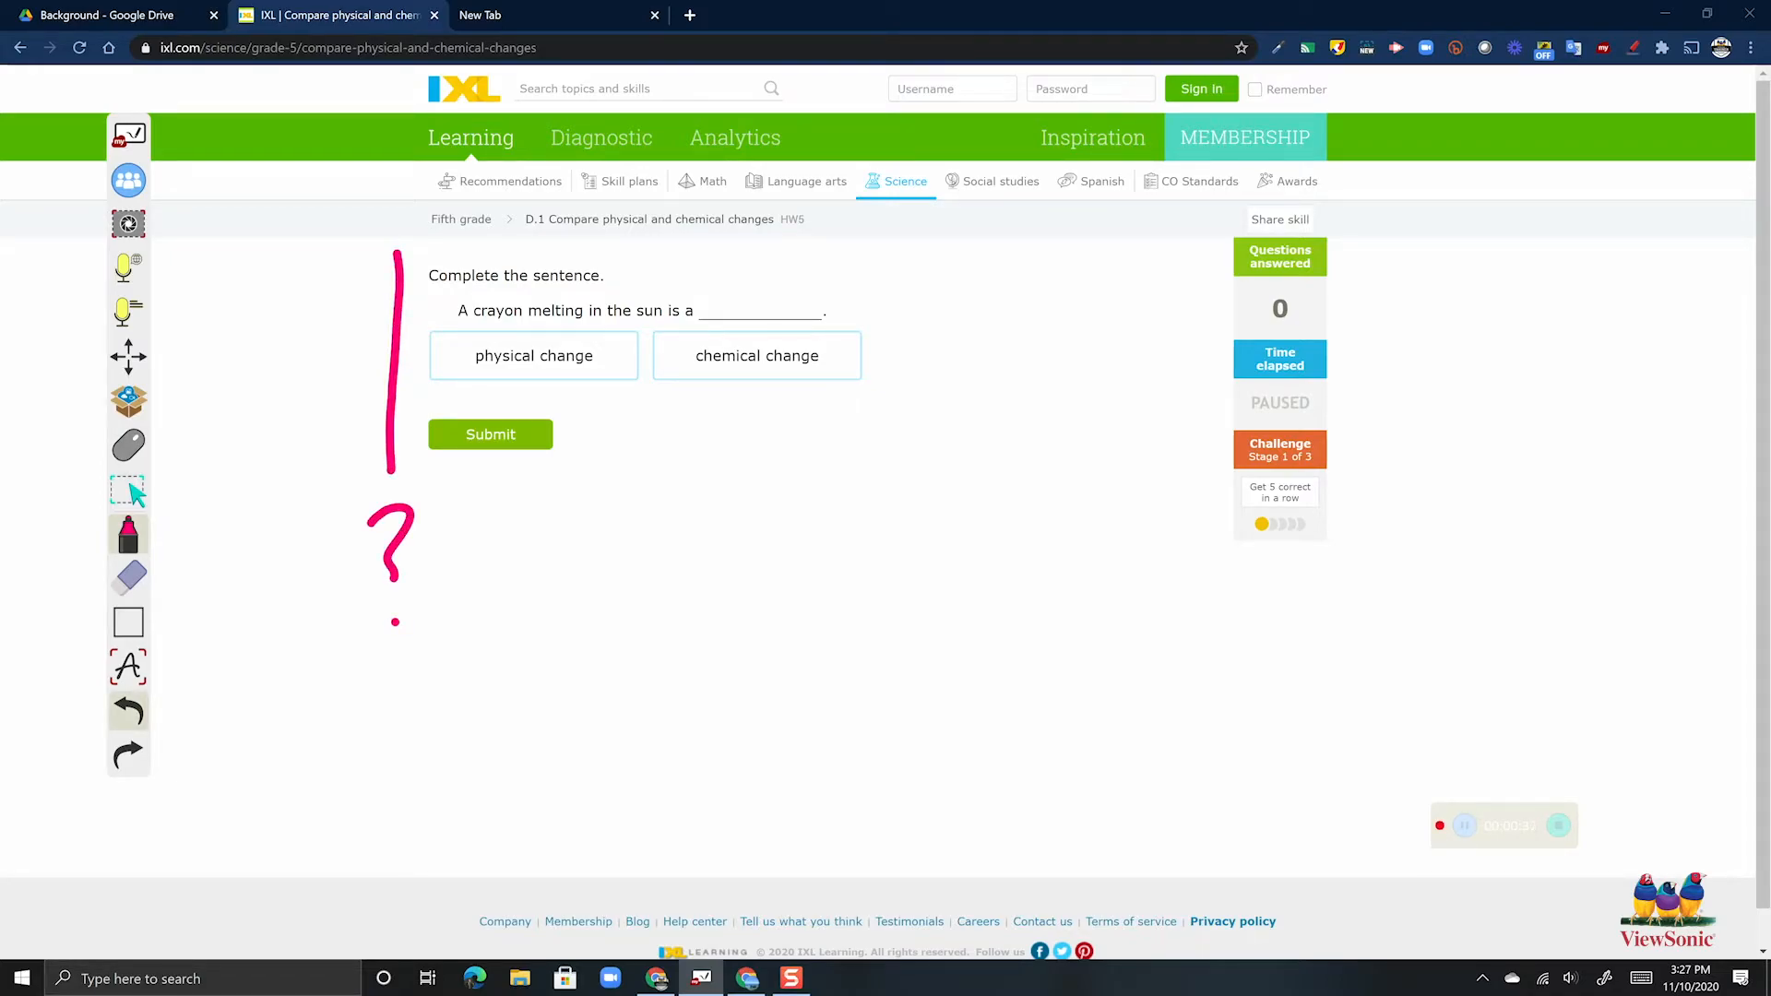
pyautogui.click(533, 354)
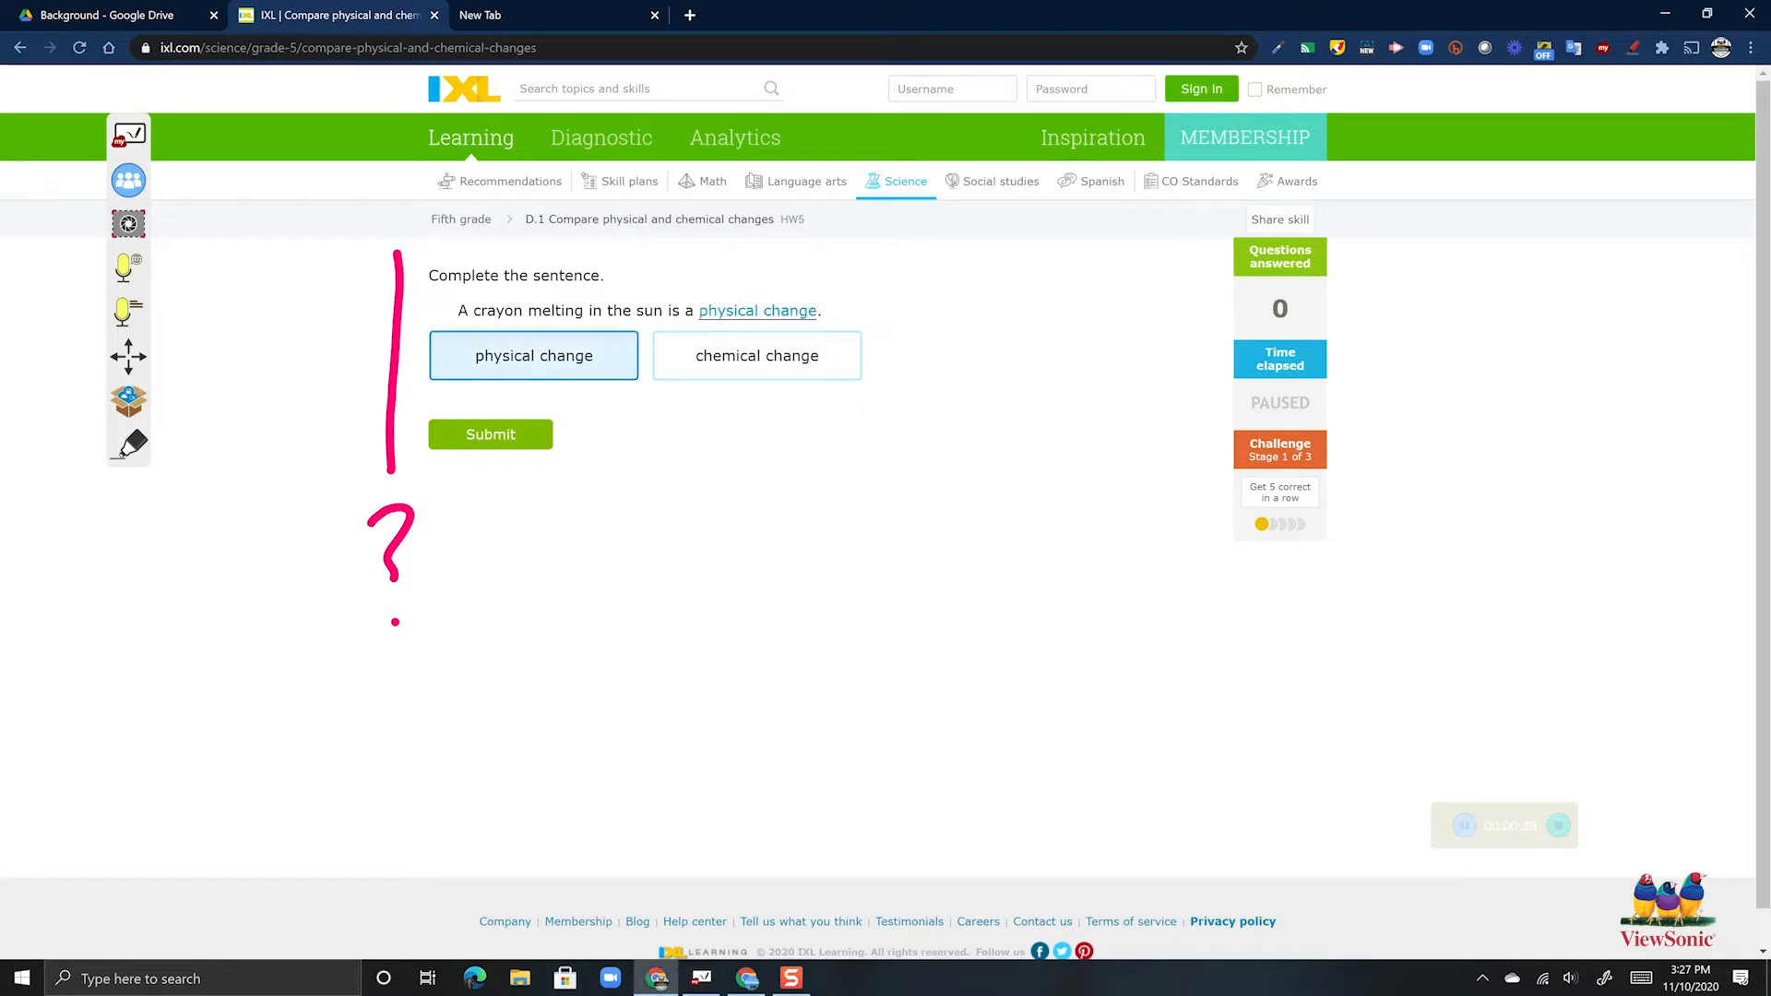
pyautogui.click(491, 433)
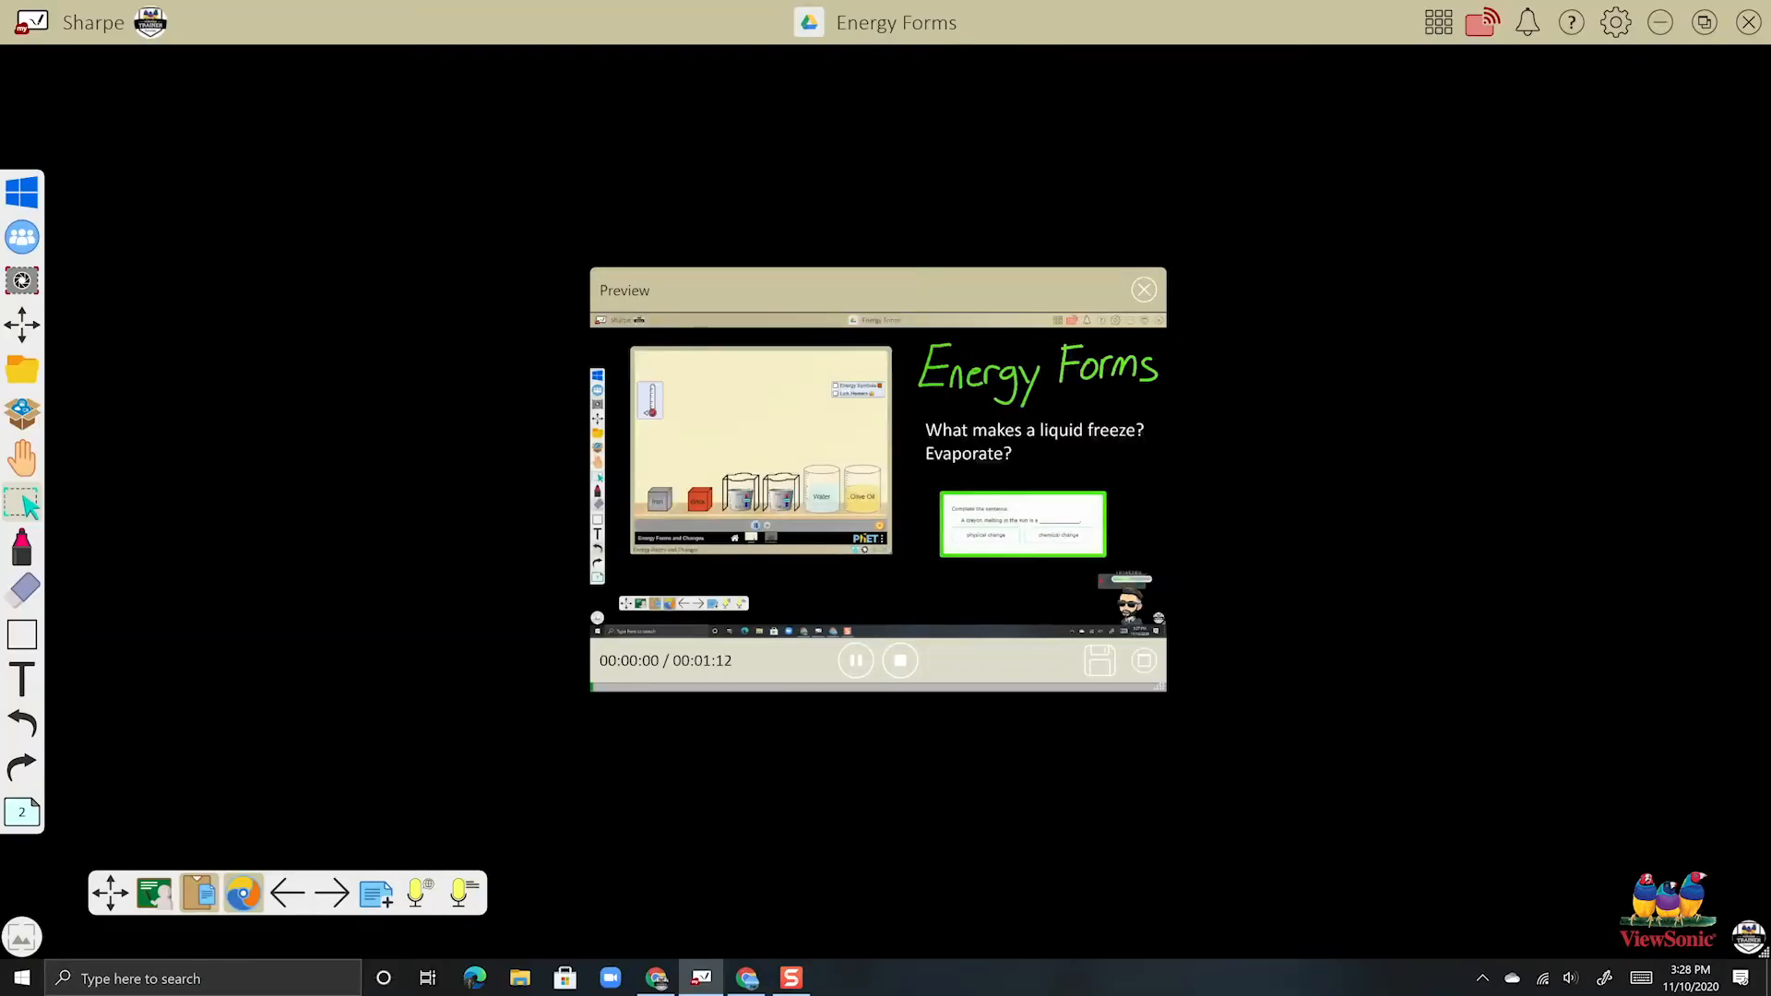
# - Play back the stopped 1 minute 12 second recording in the Preview window
pyautogui.click(854, 660)
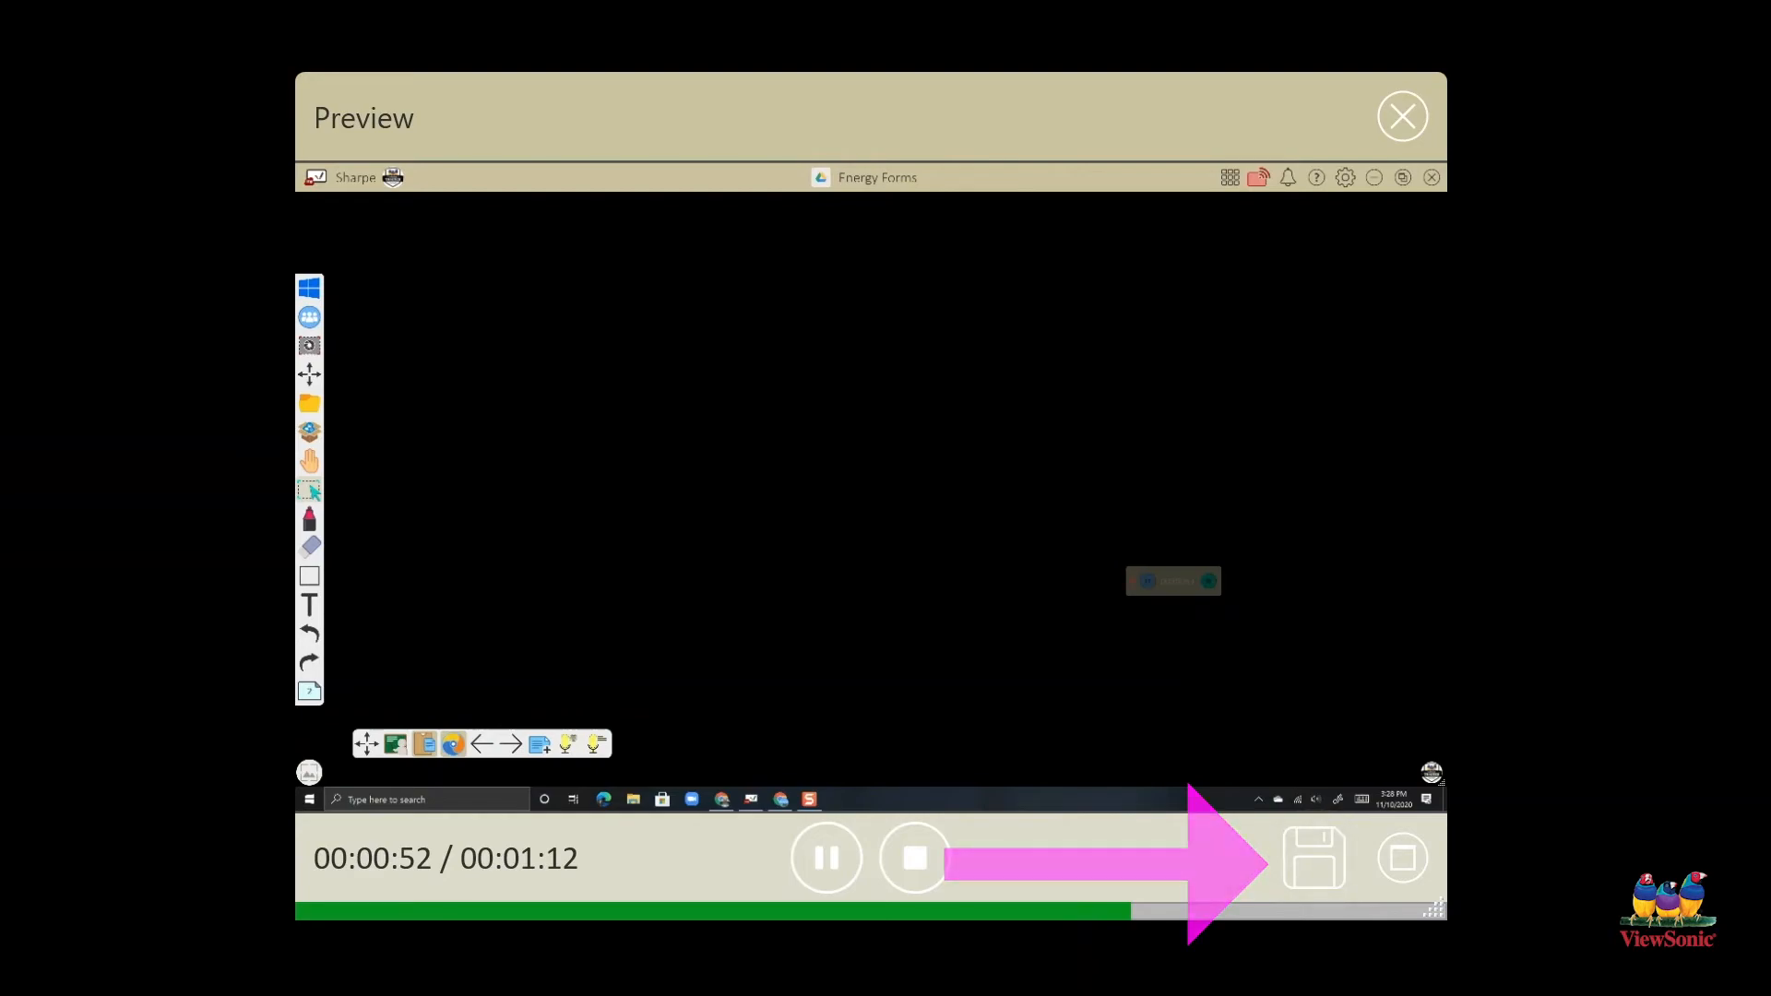
# - Save the recording and choose Google Drive as the destination
pyautogui.click(1313, 856)
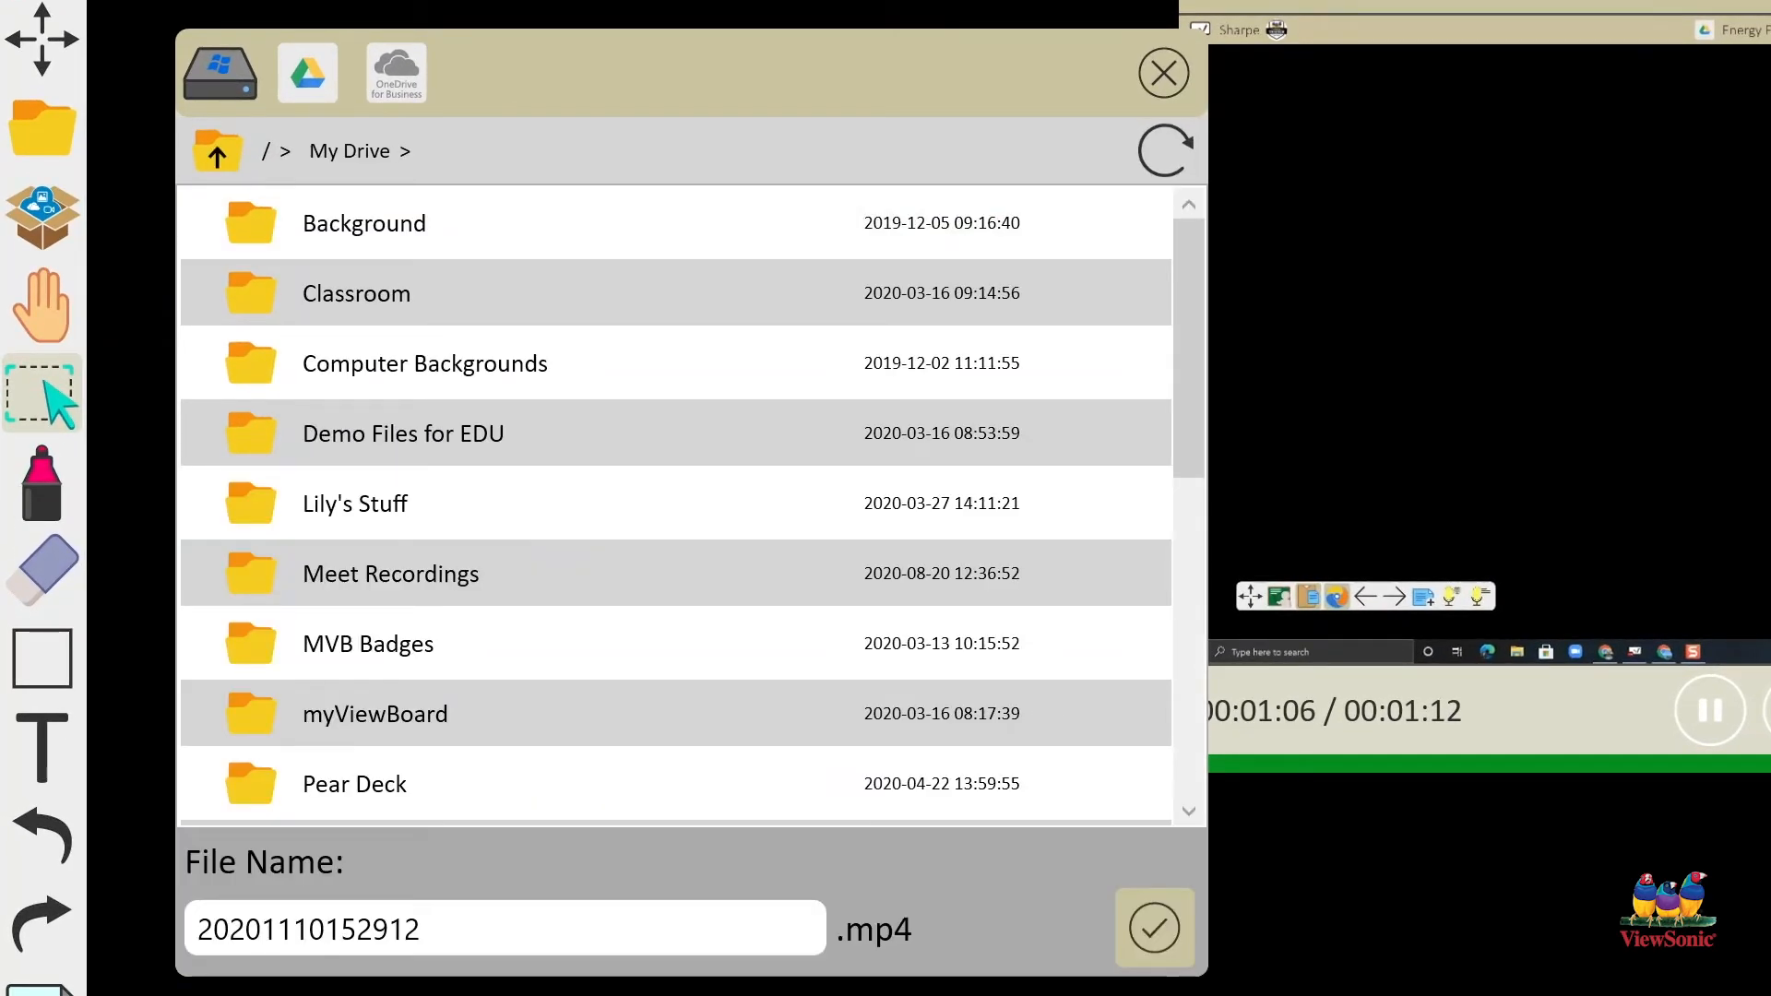
pyautogui.click(364, 223)
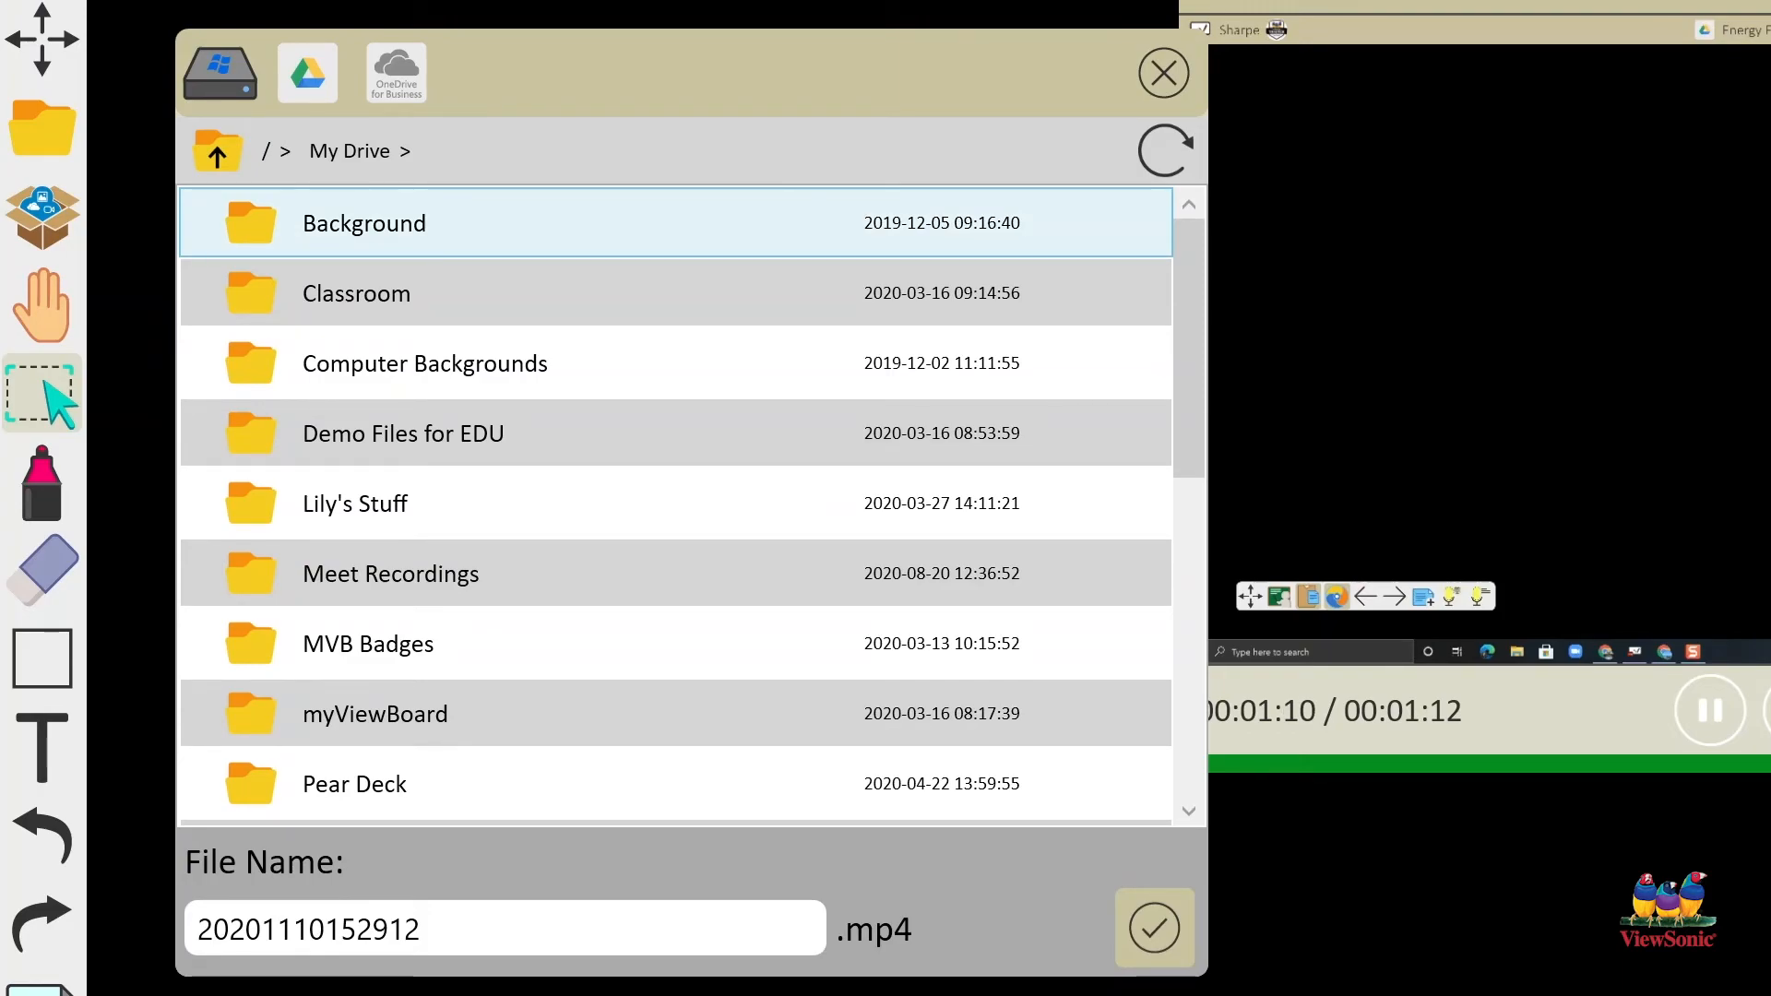
pyautogui.click(1710, 710)
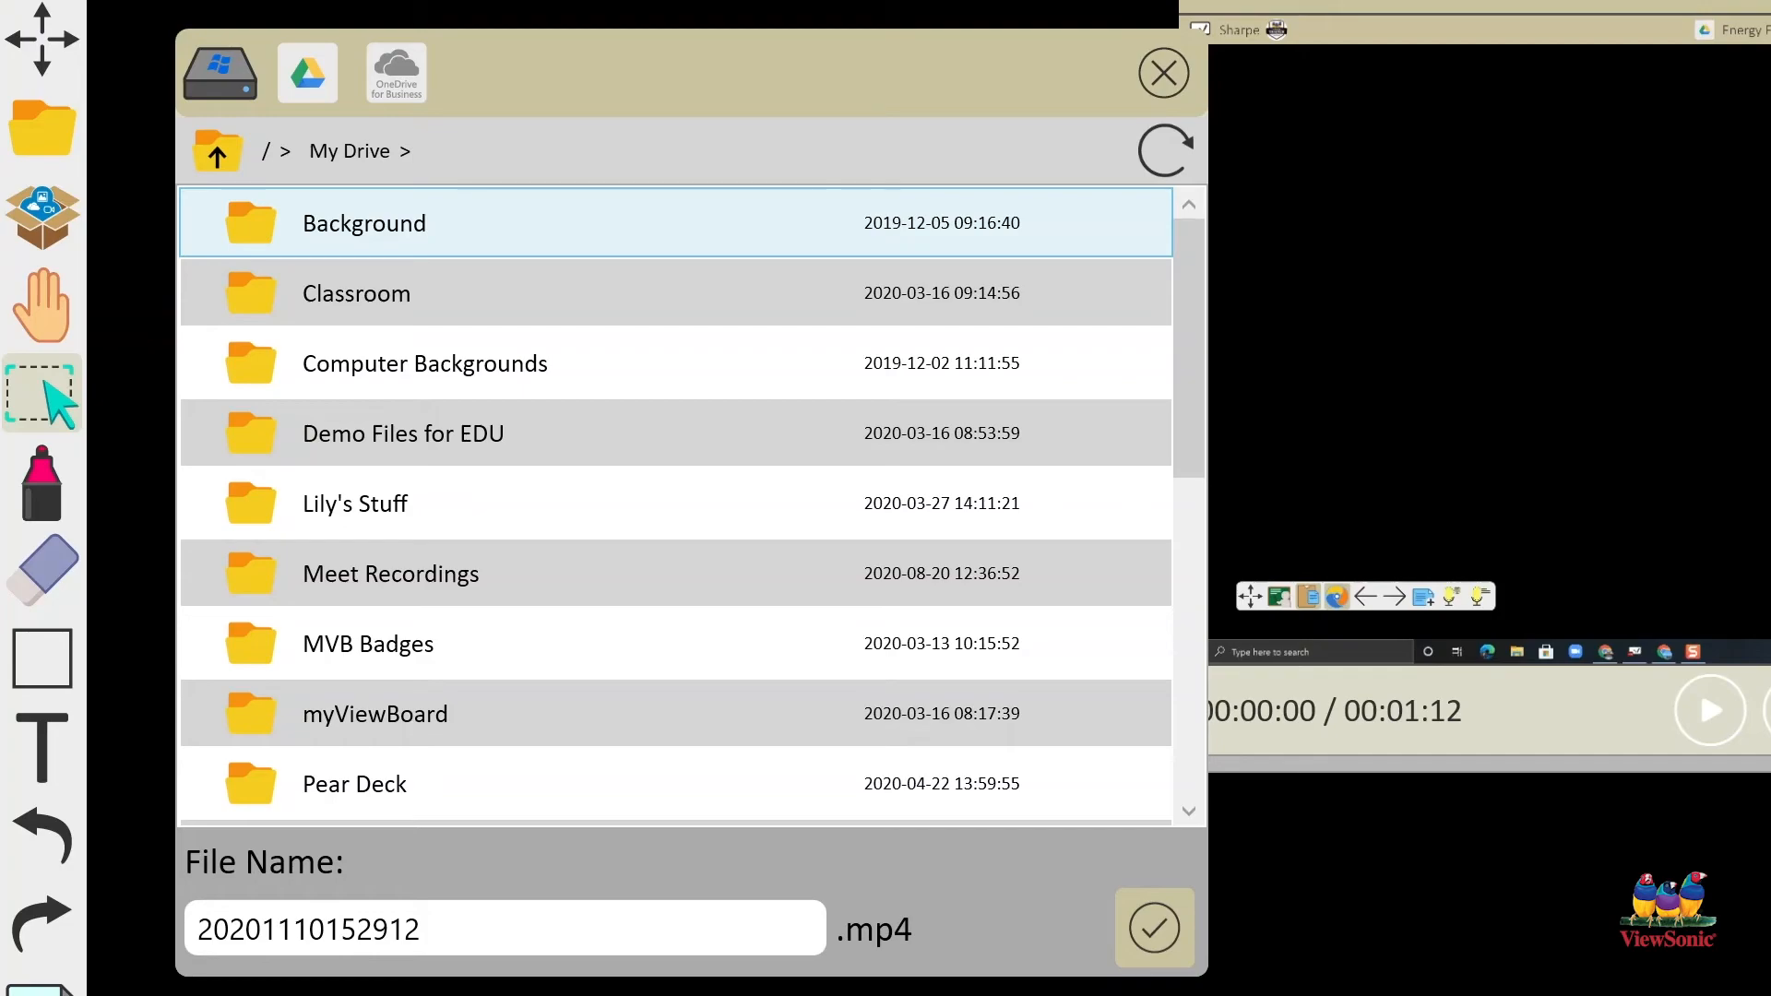
pyautogui.click(354, 501)
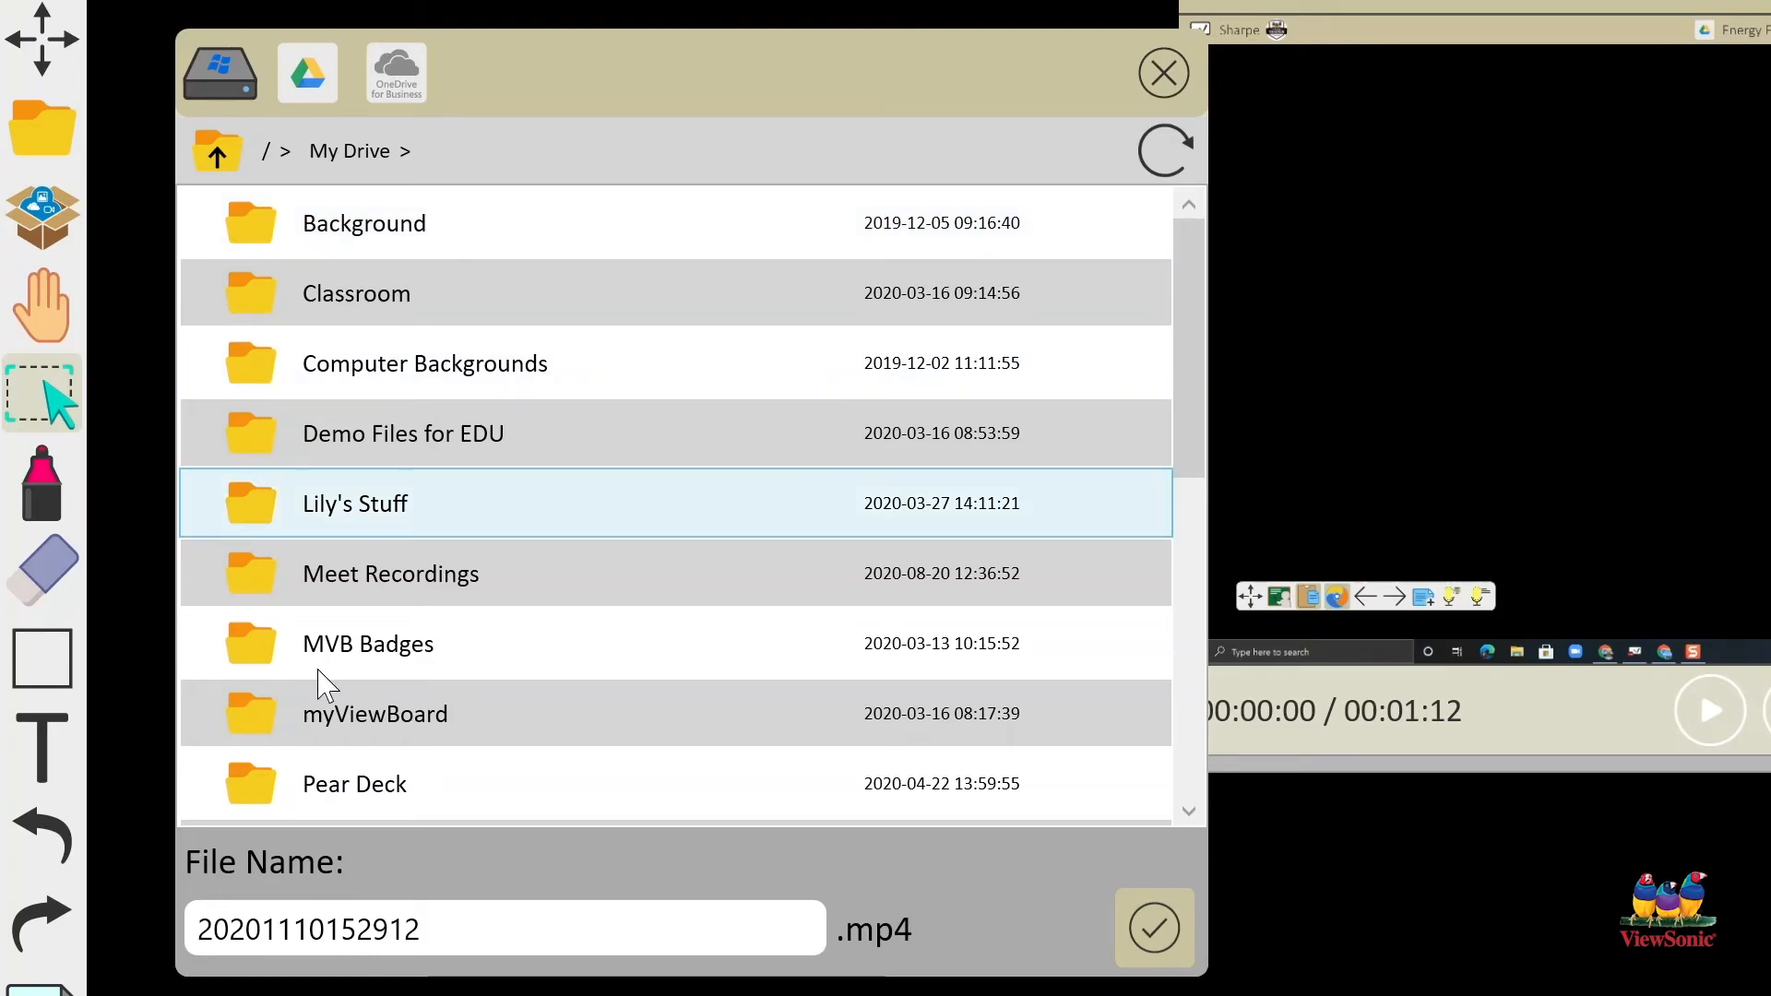
# - Name the file 'Energy Forms', place it in the Classroom folder and confirm to start the upload
pyautogui.tripleClick(308, 928)
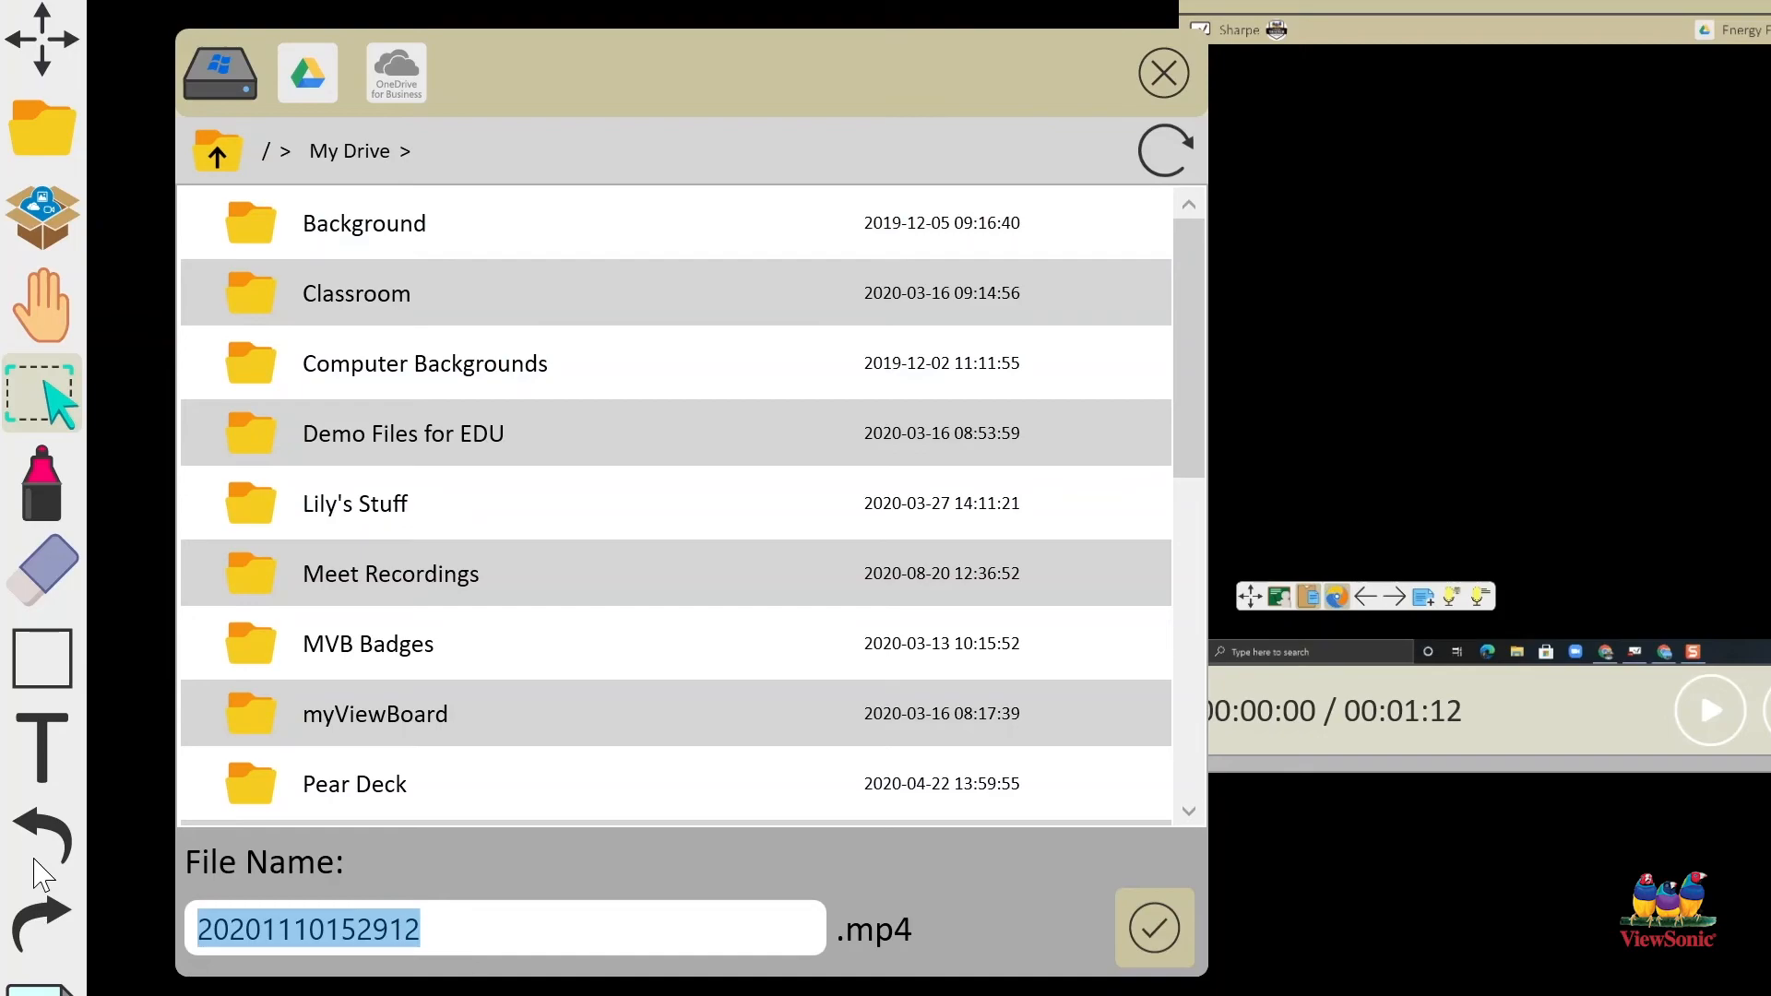
pyautogui.write('Energy Forms')
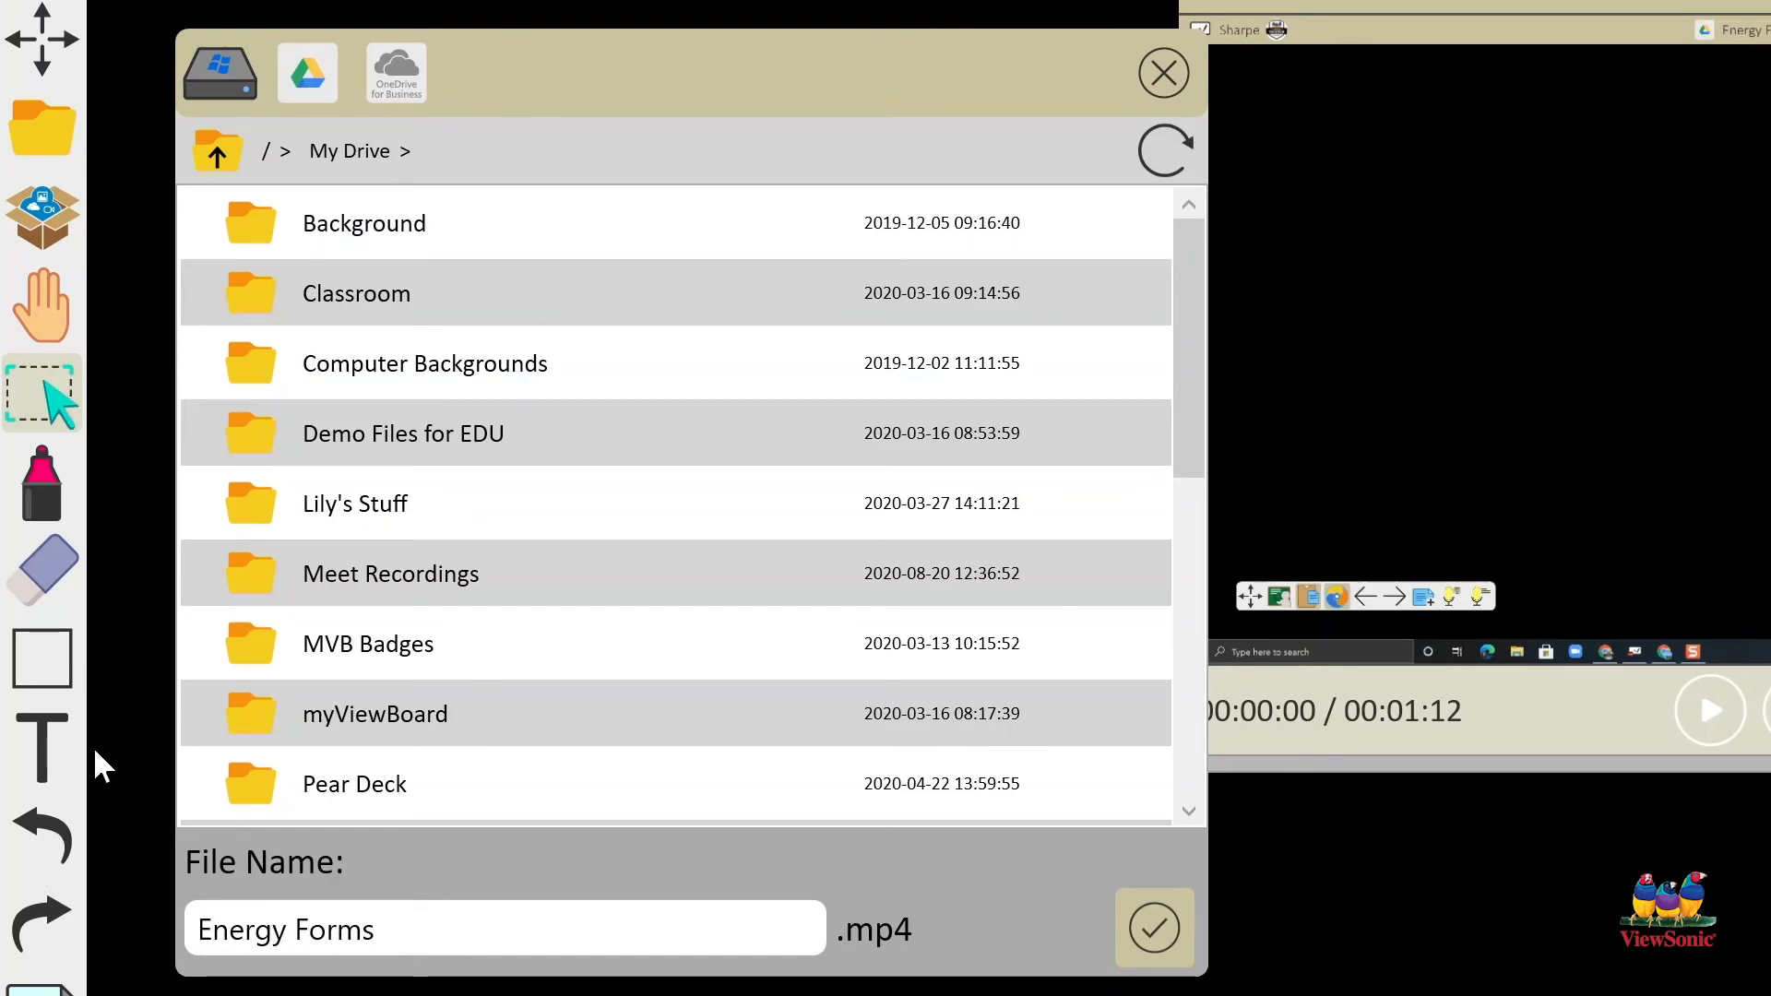
pyautogui.click(452, 294)
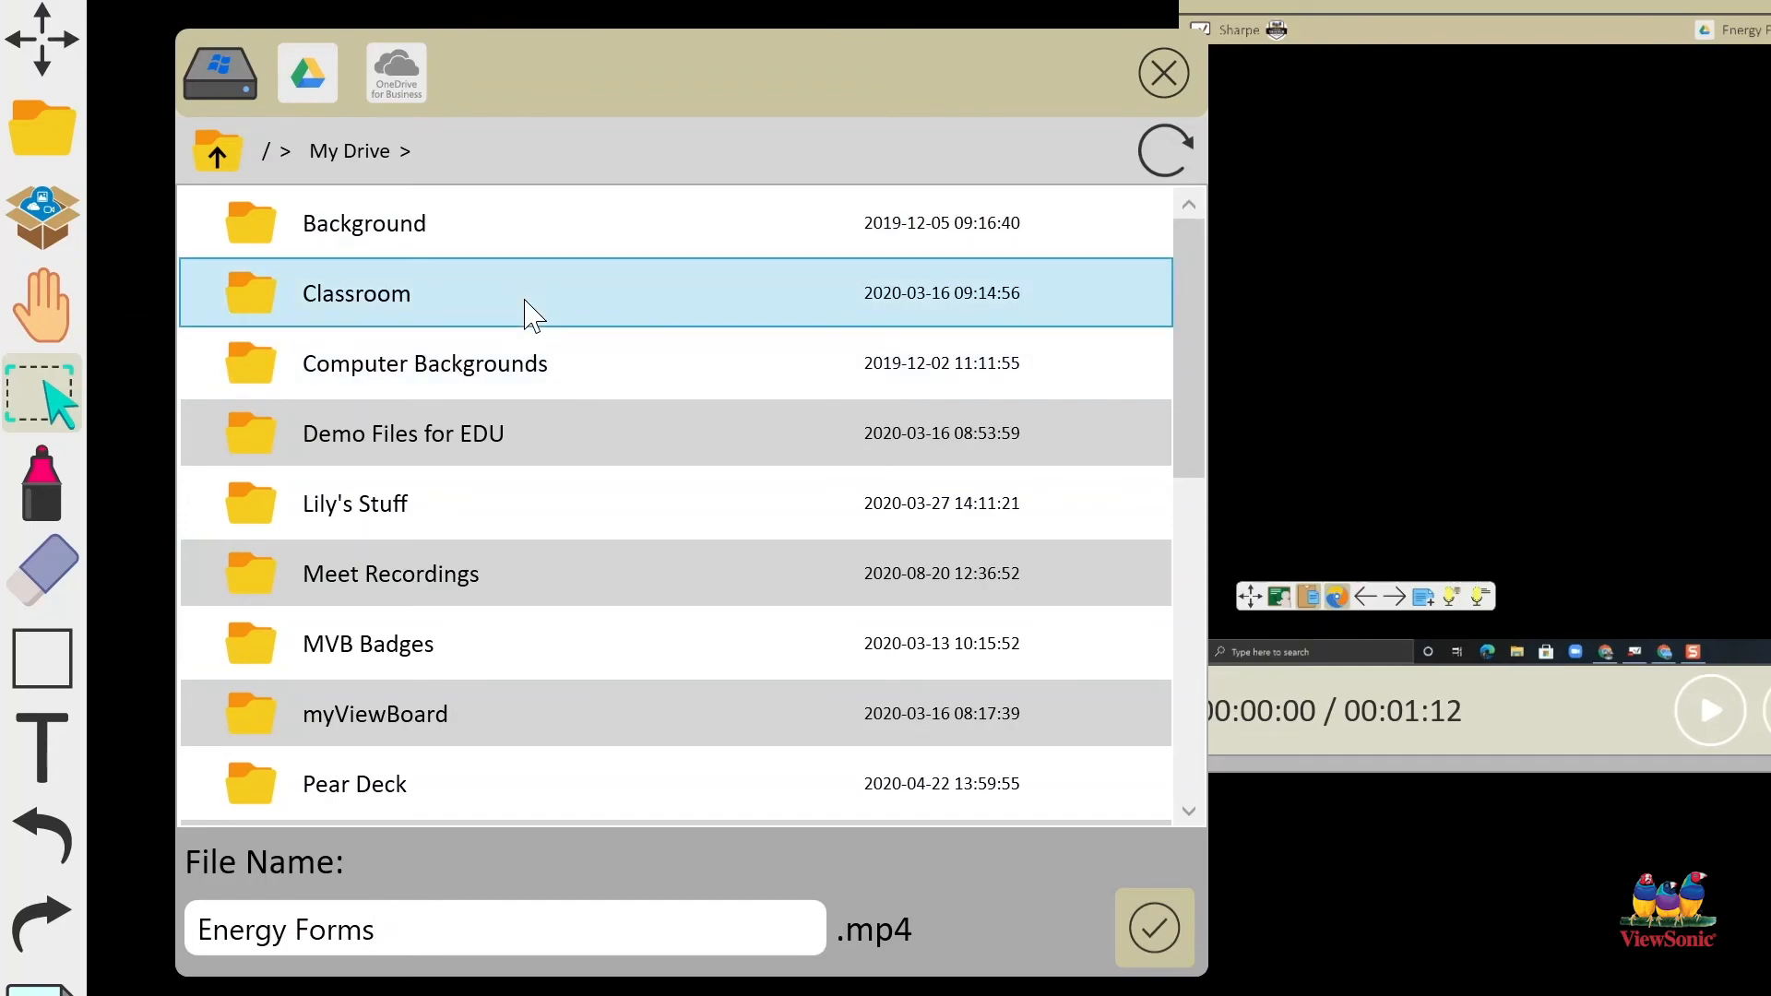
pyautogui.doubleClick(356, 293)
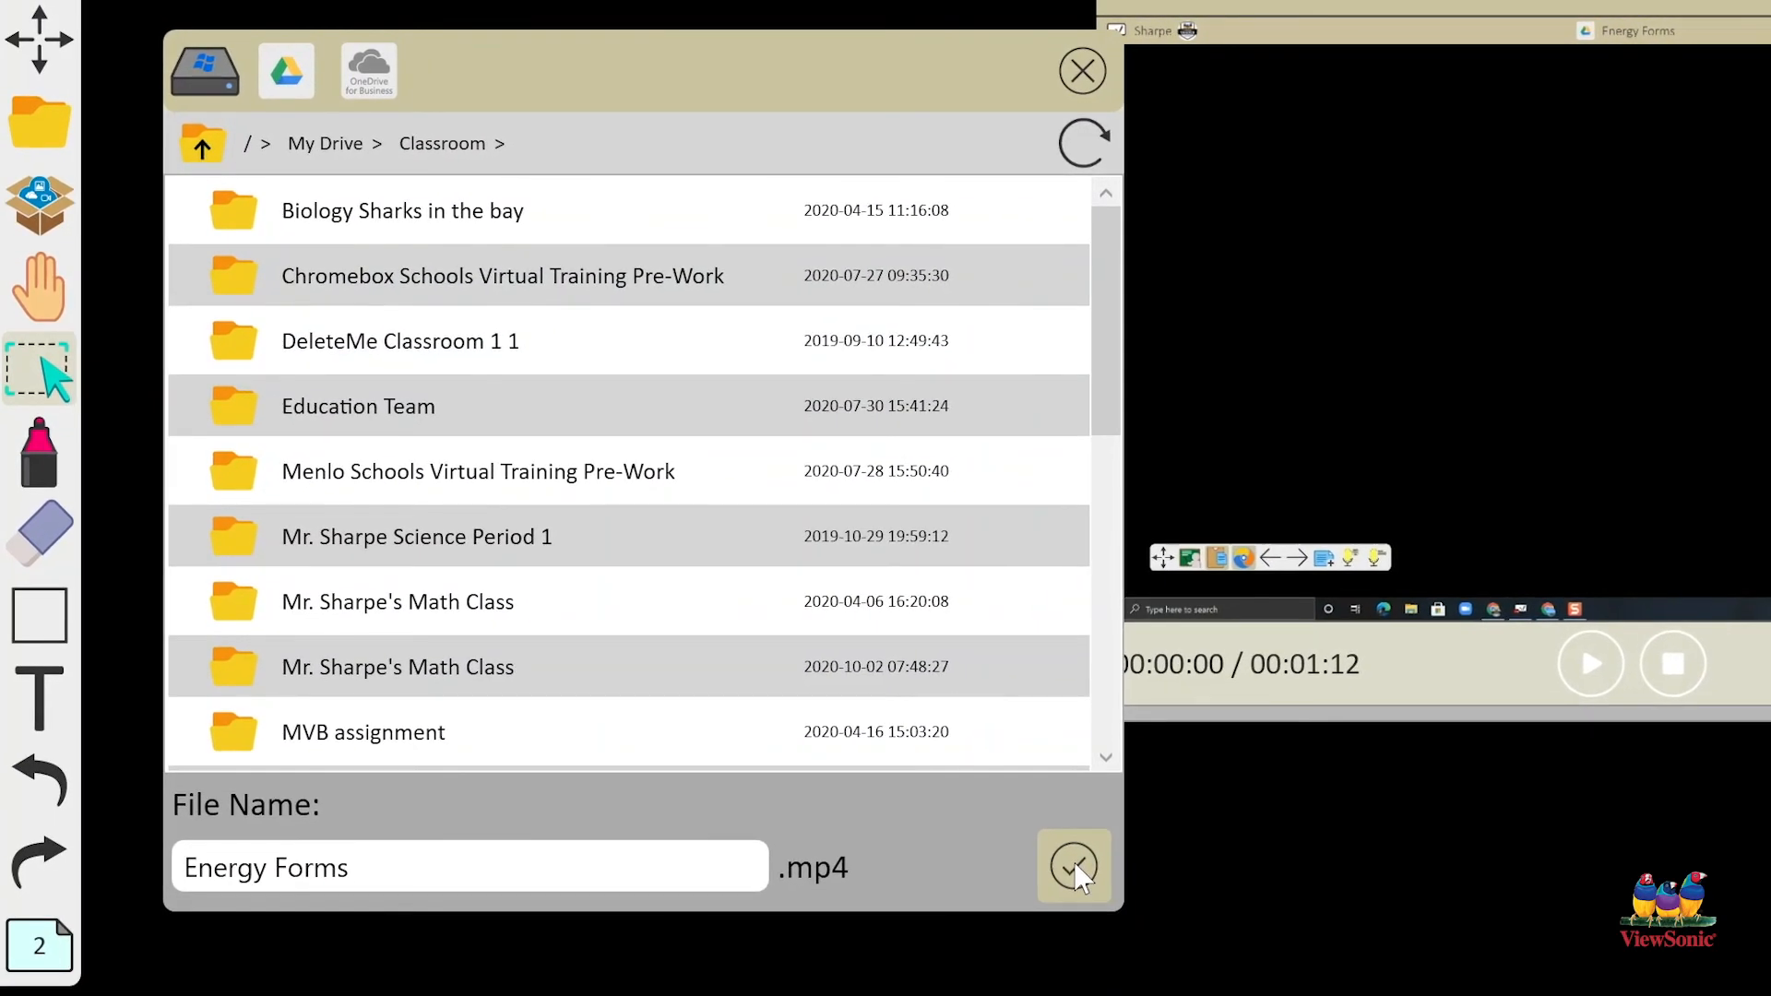
pyautogui.click(1074, 867)
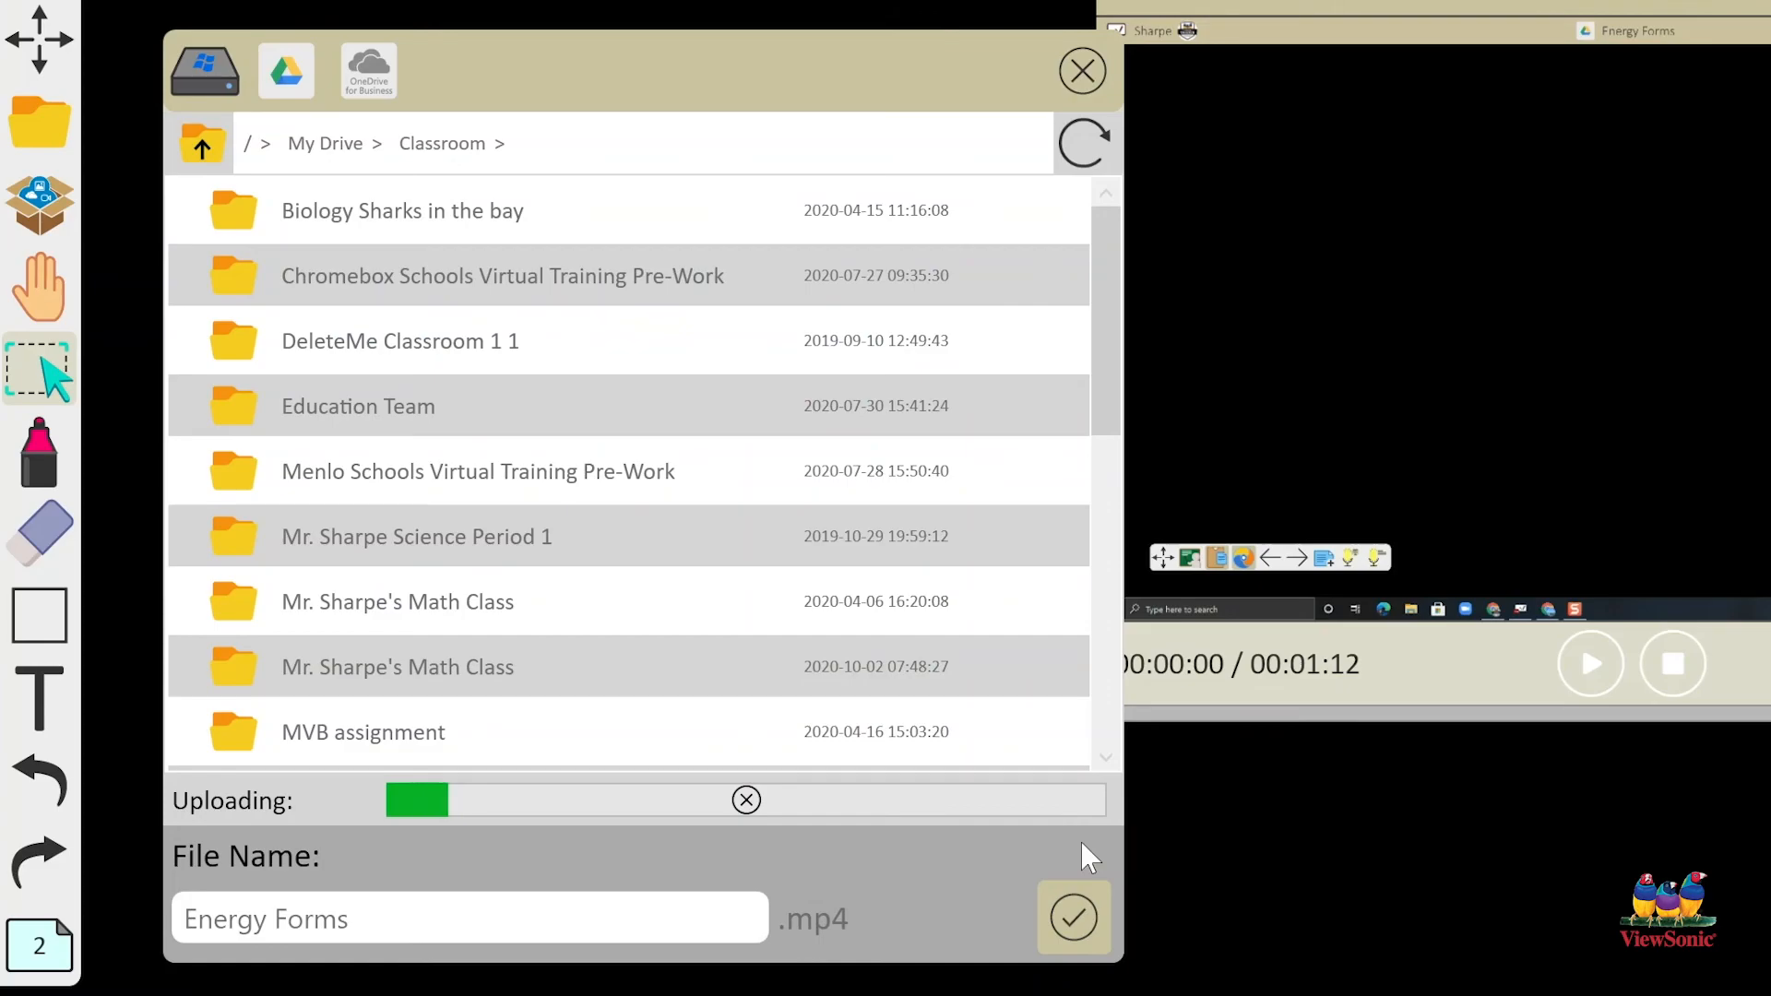